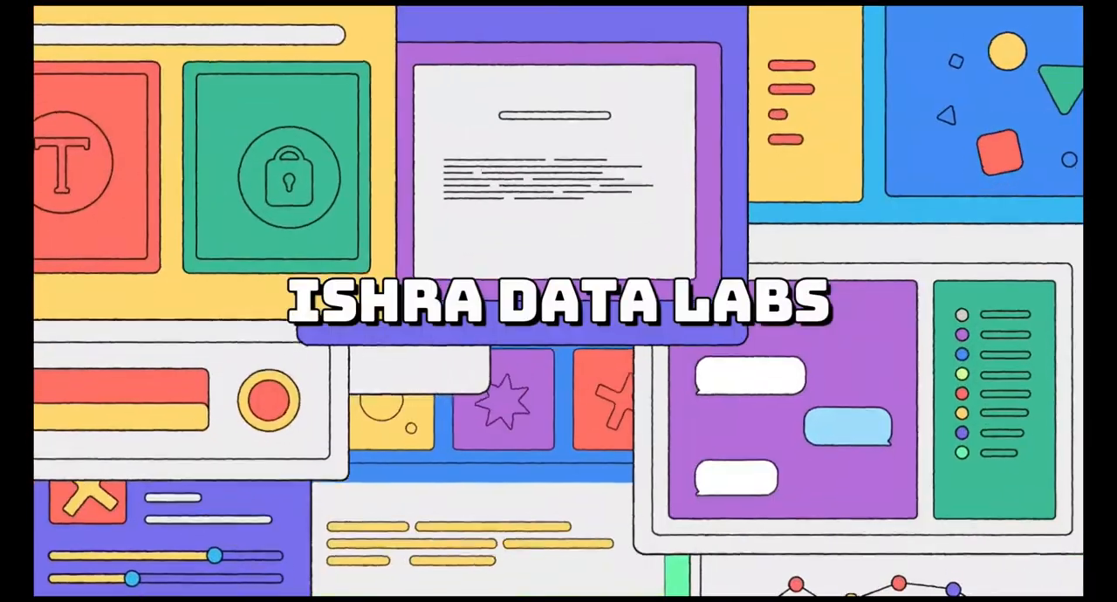
Search Tata share price and switch the share chart range from 1M to 1Y.
{"action": "type", "text": "tata share price"}
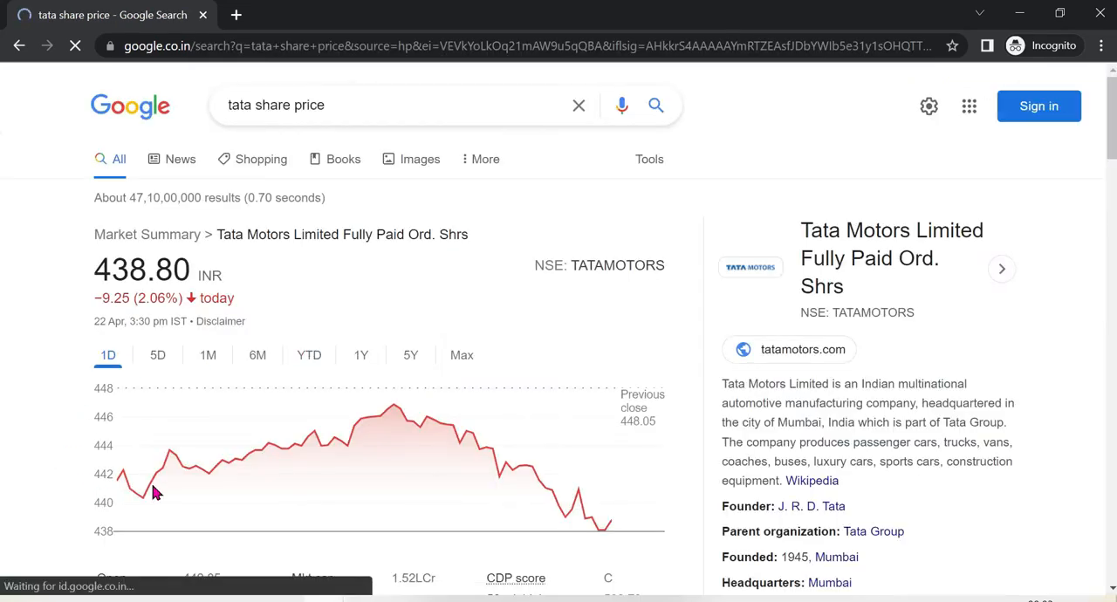
{"action": "mouse_move", "coordinate": [119, 480]}
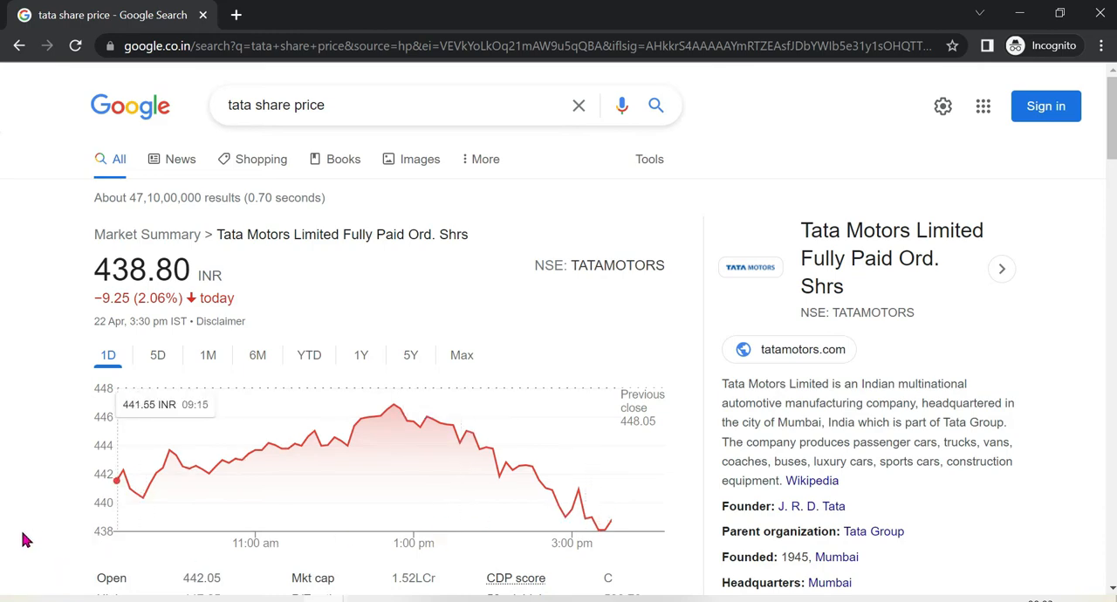
{"action": "mouse_move", "coordinate": [489, 412]}
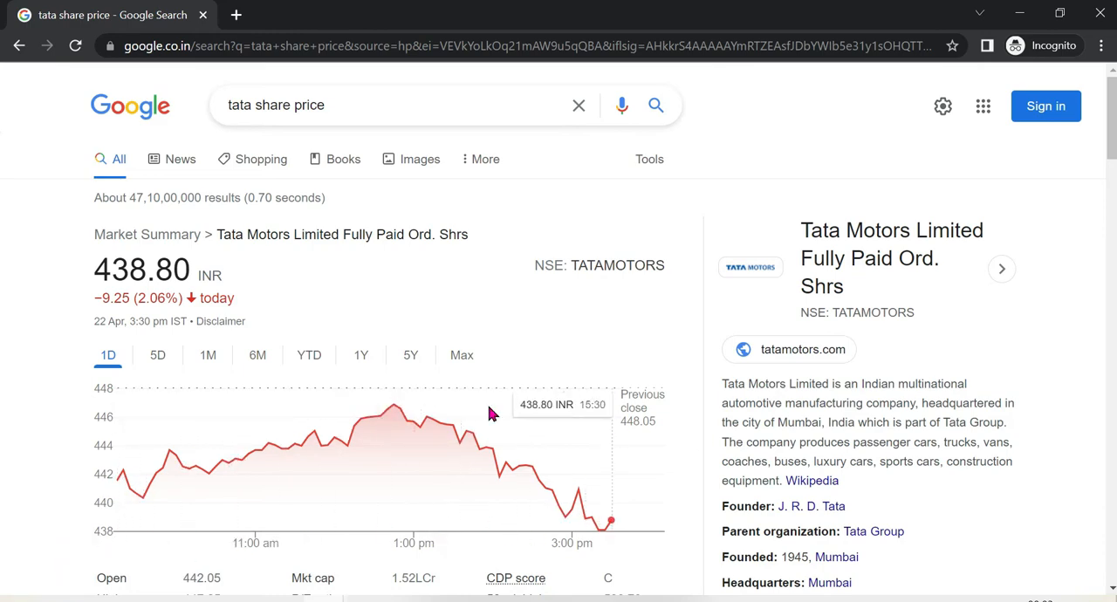
{"action": "left_click", "coordinate": [206, 357]}
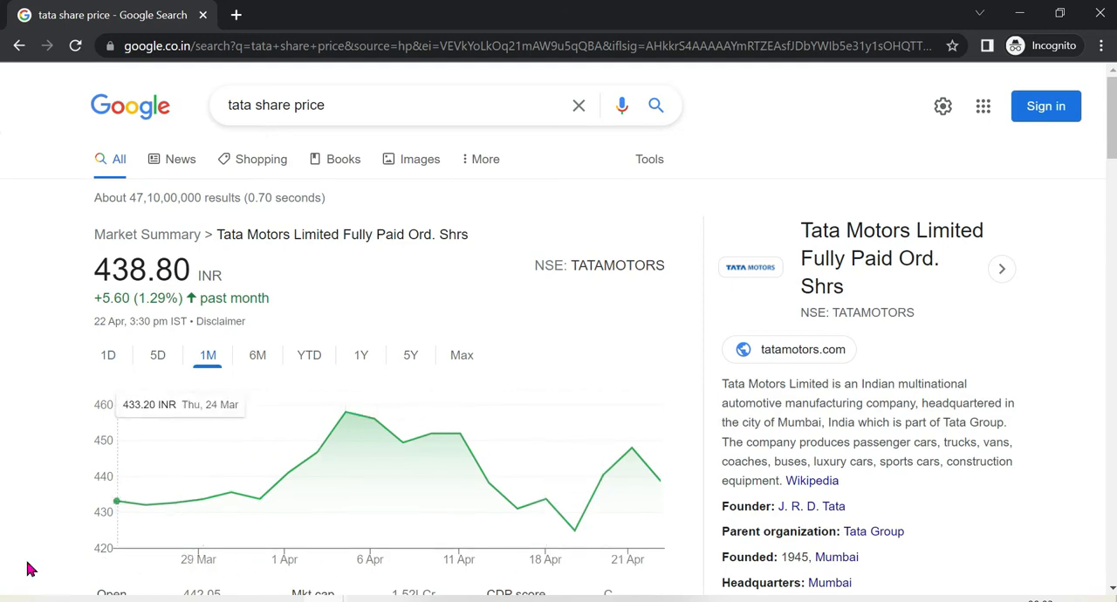
{"action": "mouse_move", "coordinate": [119, 380]}
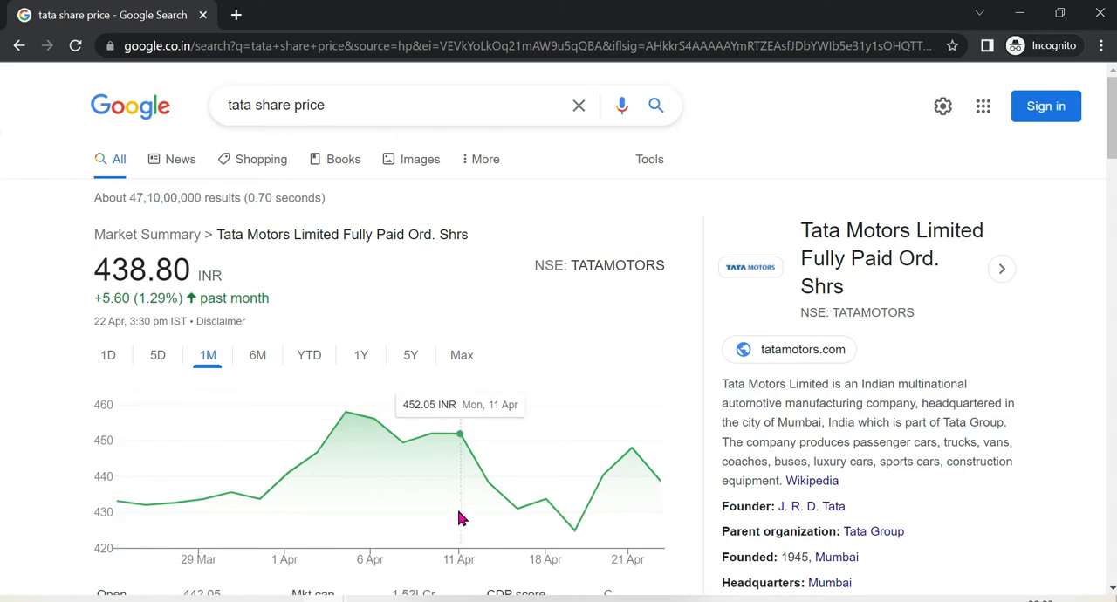
{"action": "mouse_move", "coordinate": [154, 450]}
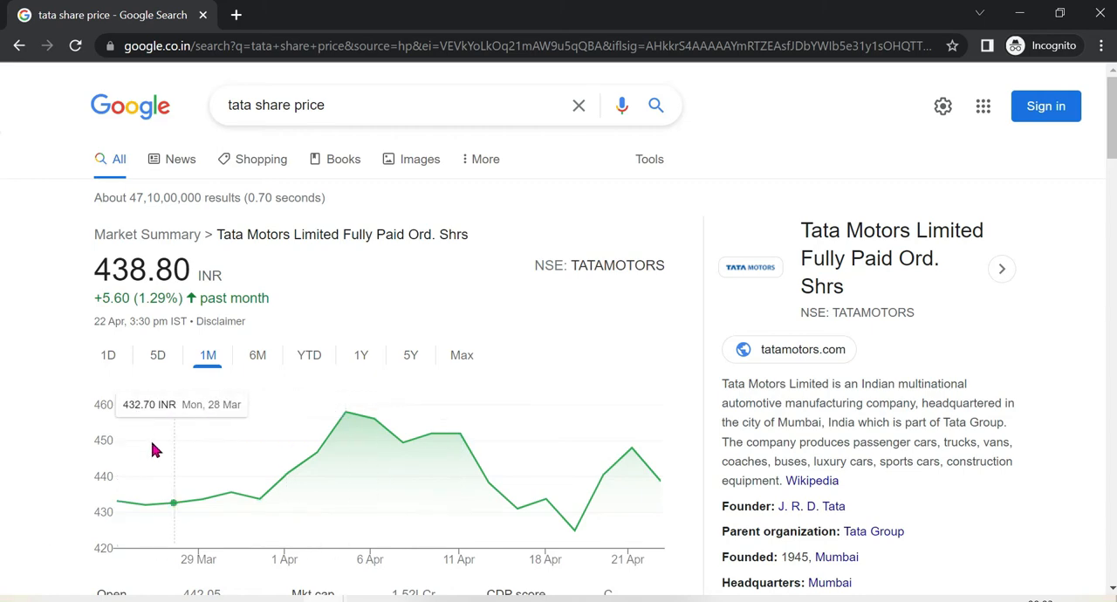
{"action": "mouse_move", "coordinate": [199, 496]}
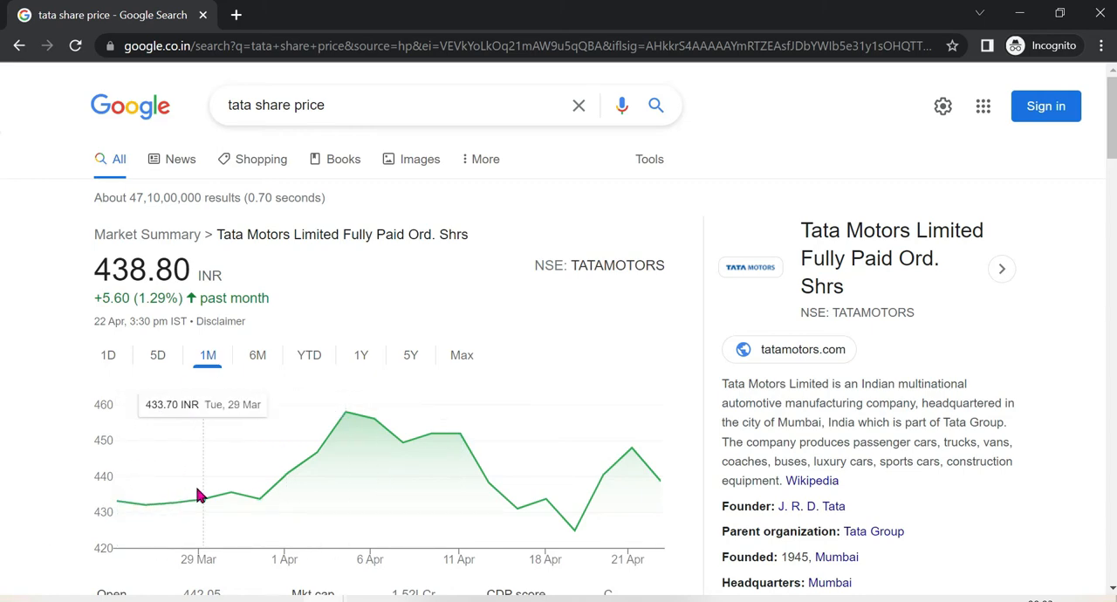
{"action": "mouse_move", "coordinate": [370, 433]}
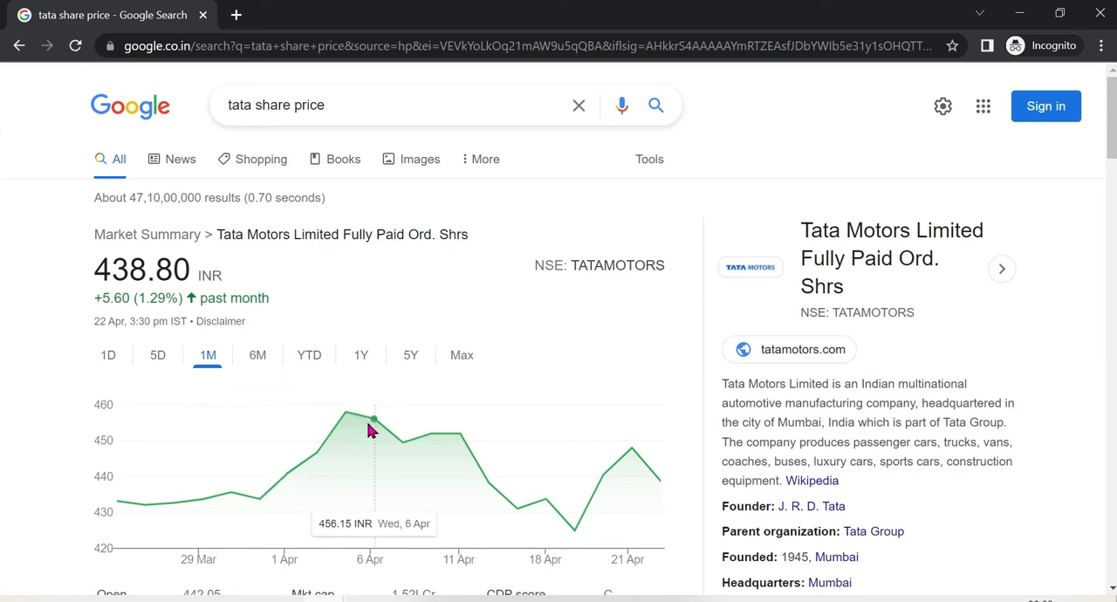
{"action": "mouse_move", "coordinate": [542, 489]}
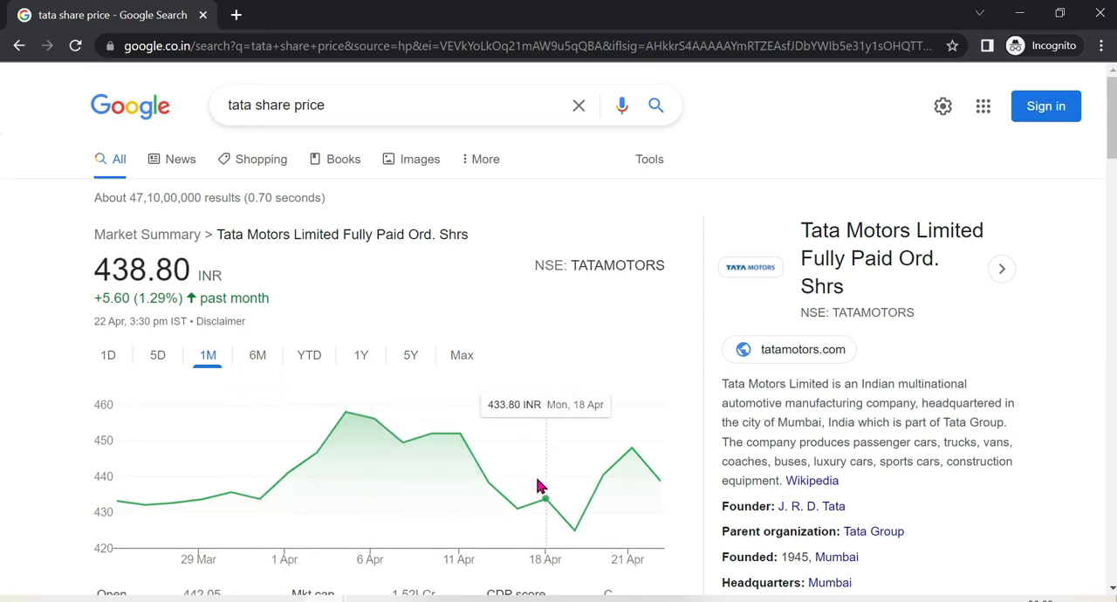
{"action": "mouse_move", "coordinate": [333, 365]}
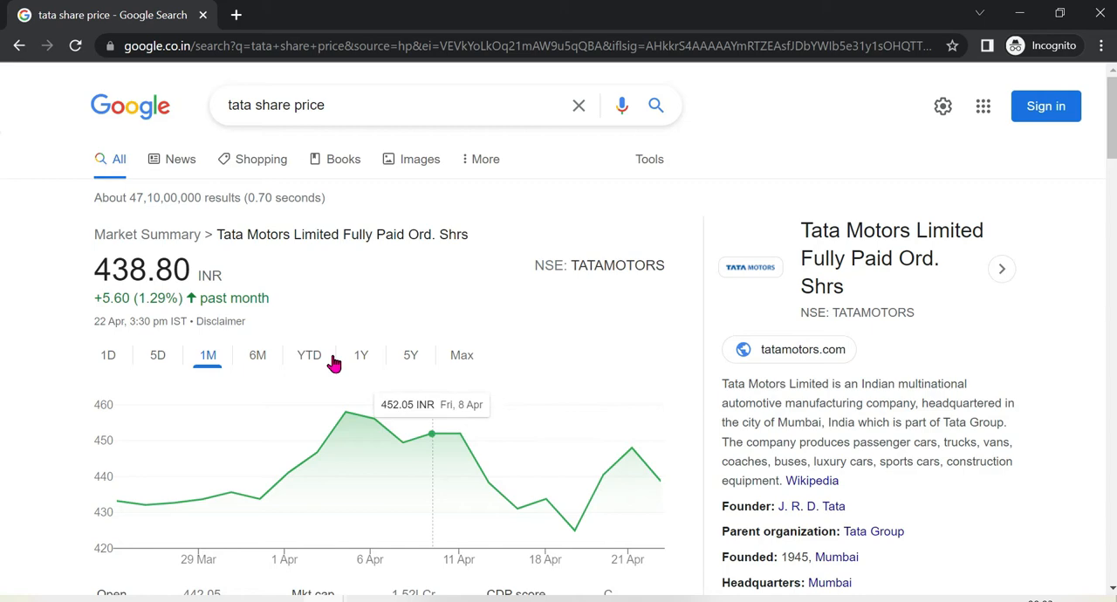
{"action": "left_click", "coordinate": [359, 356]}
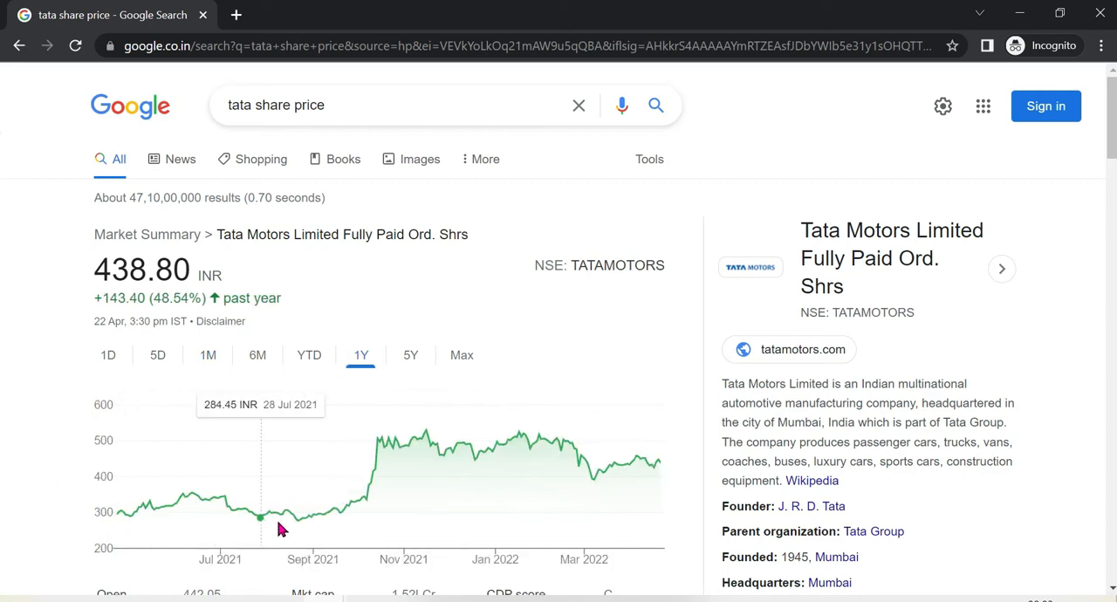
{"action": "mouse_move", "coordinate": [564, 499]}
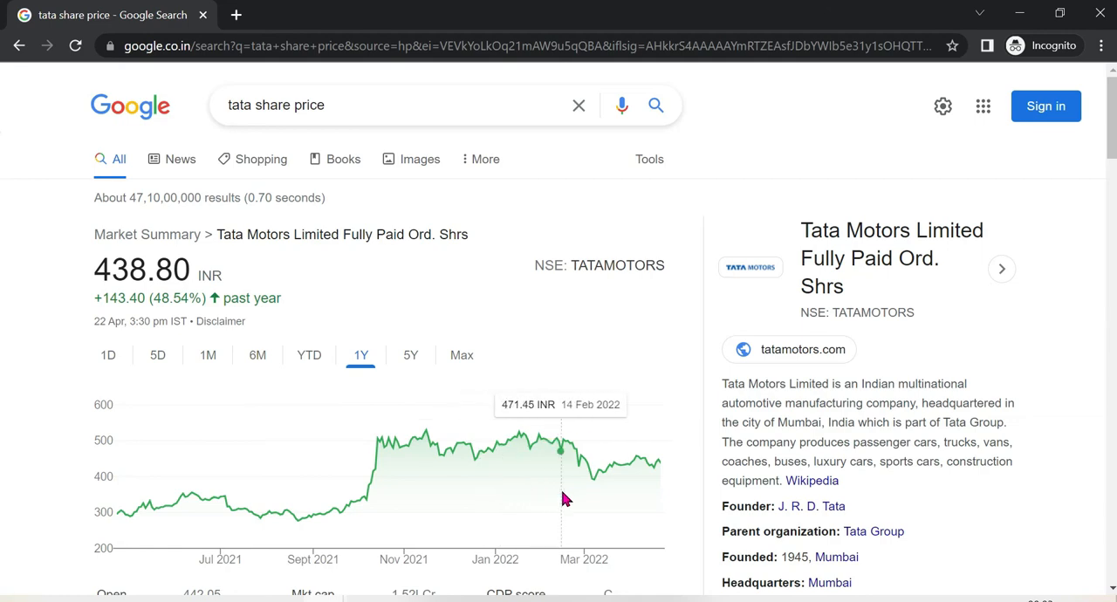
{"action": "mouse_move", "coordinate": [688, 471]}
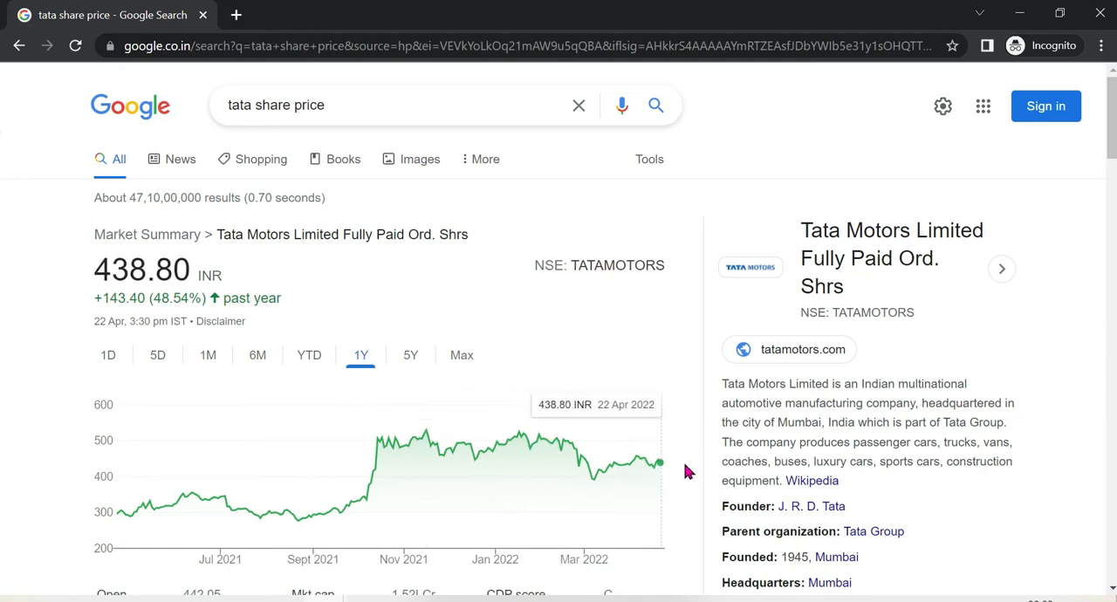
{"action": "mouse_move", "coordinate": [293, 463]}
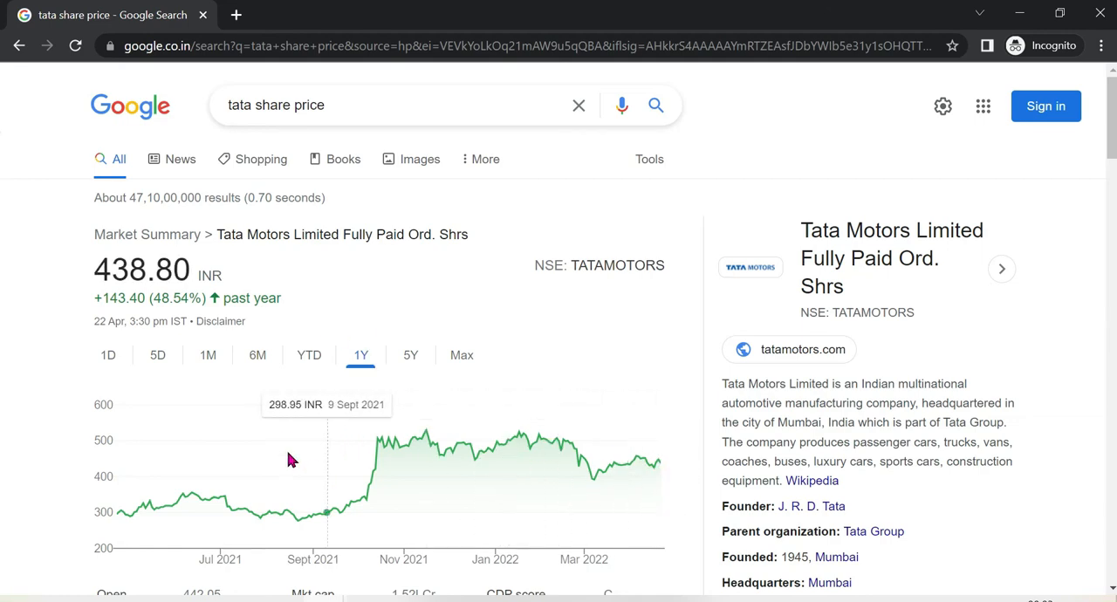
{"action": "mouse_move", "coordinate": [646, 490]}
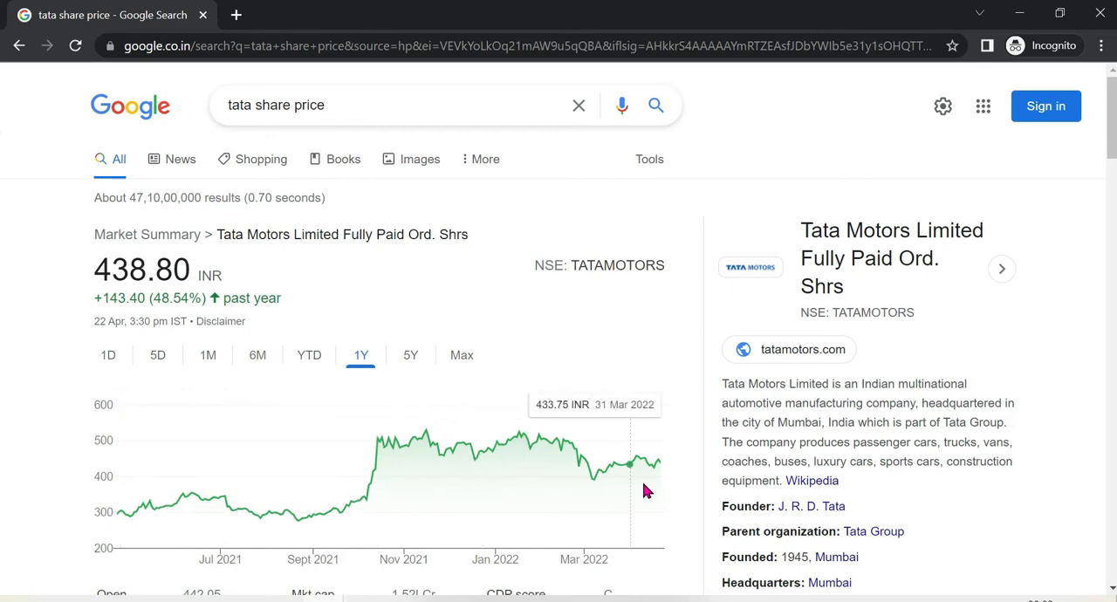
{"action": "mouse_move", "coordinate": [648, 490]}
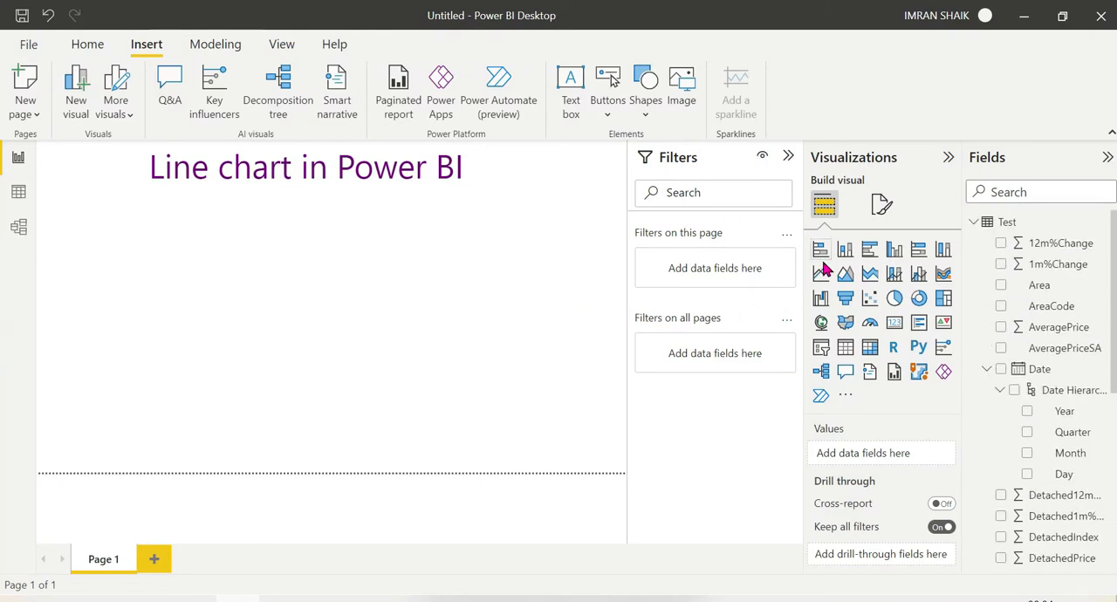
{"action": "mouse_move", "coordinate": [821, 273]}
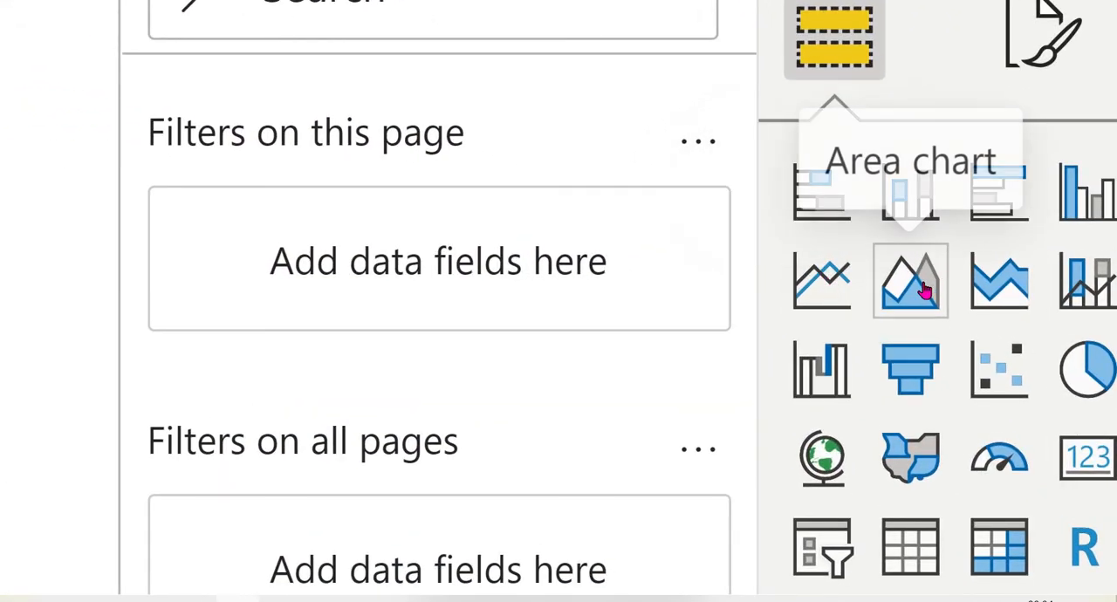
{"action": "mouse_move", "coordinate": [1009, 283]}
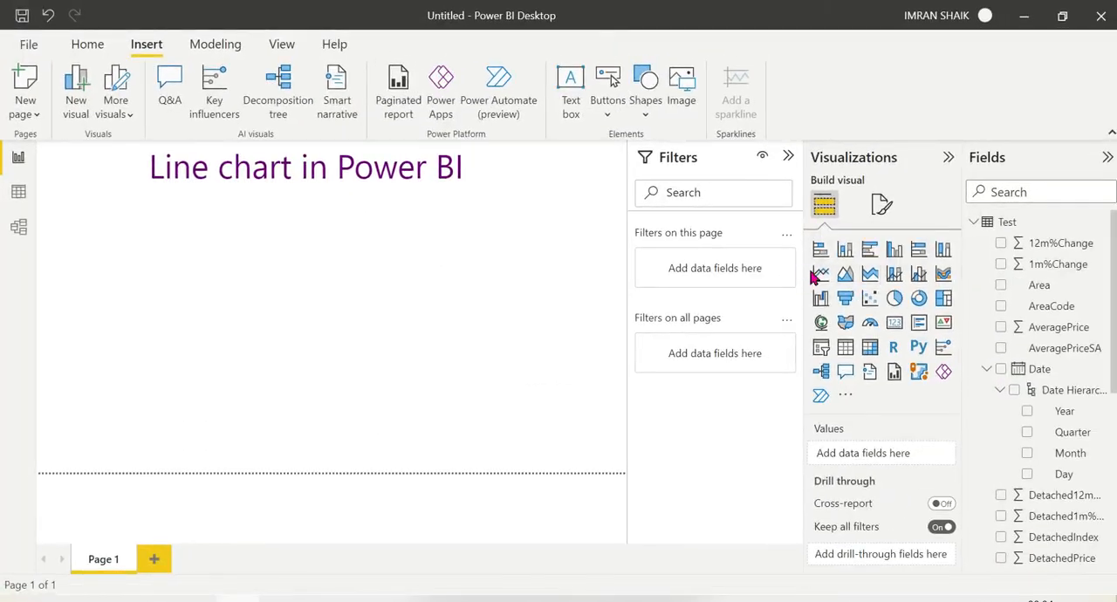
{"action": "mouse_move", "coordinate": [821, 275]}
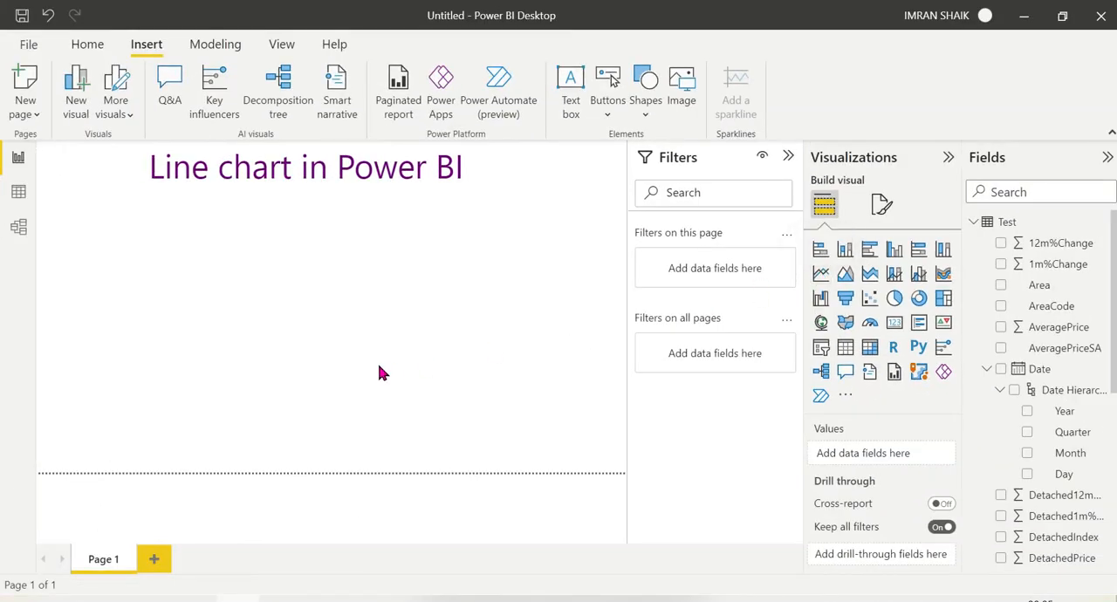
Add a line chart with Date Year on the X-axis and SalesVolume on the Y-axis.
{"action": "left_click", "coordinate": [821, 273]}
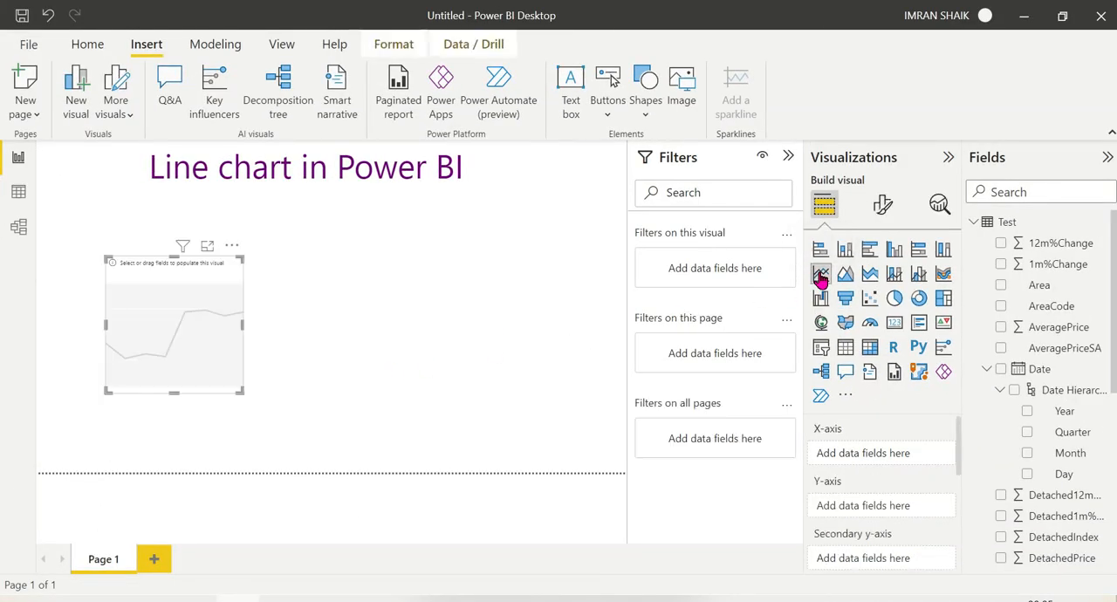
{"action": "mouse_move", "coordinate": [248, 405]}
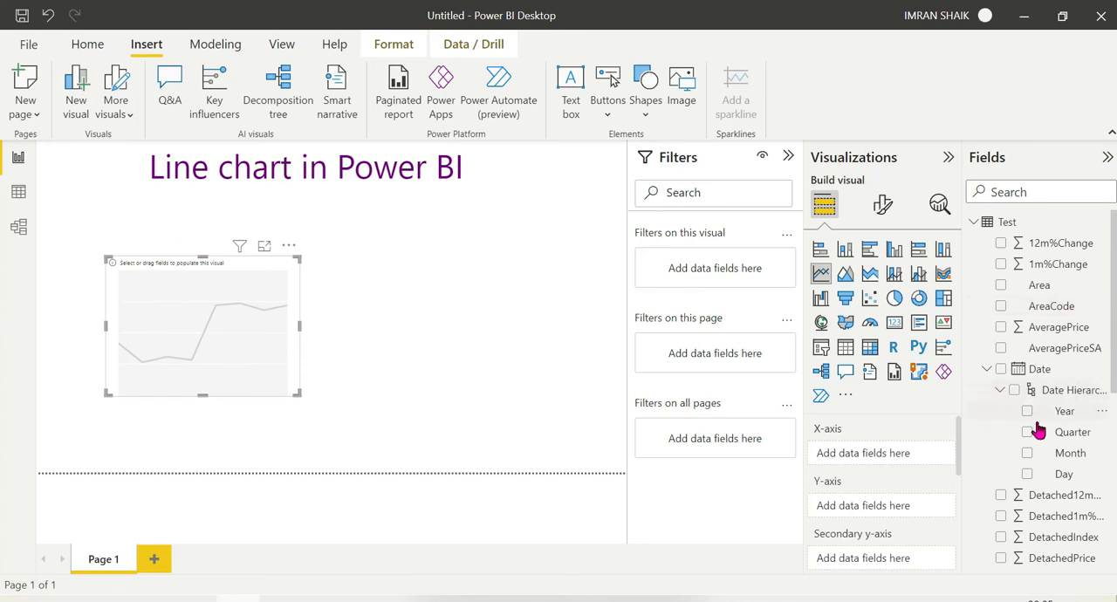
{"action": "left_click_drag", "start_coordinate": [1065, 410], "coordinate": [877, 443]}
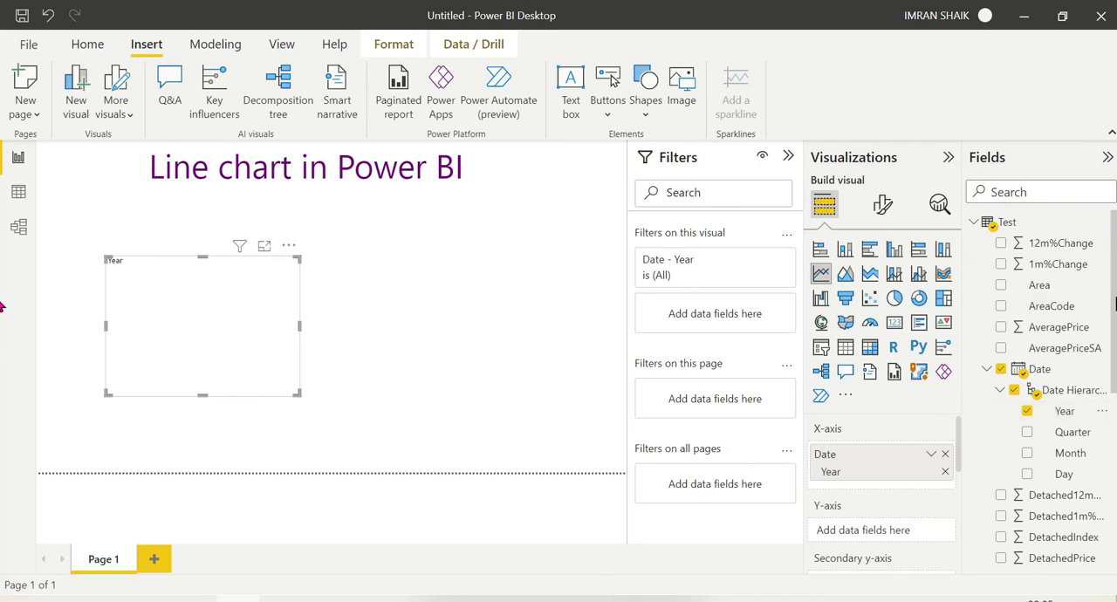
{"action": "scroll", "scroll_direction": "down", "scroll_amount": 3}
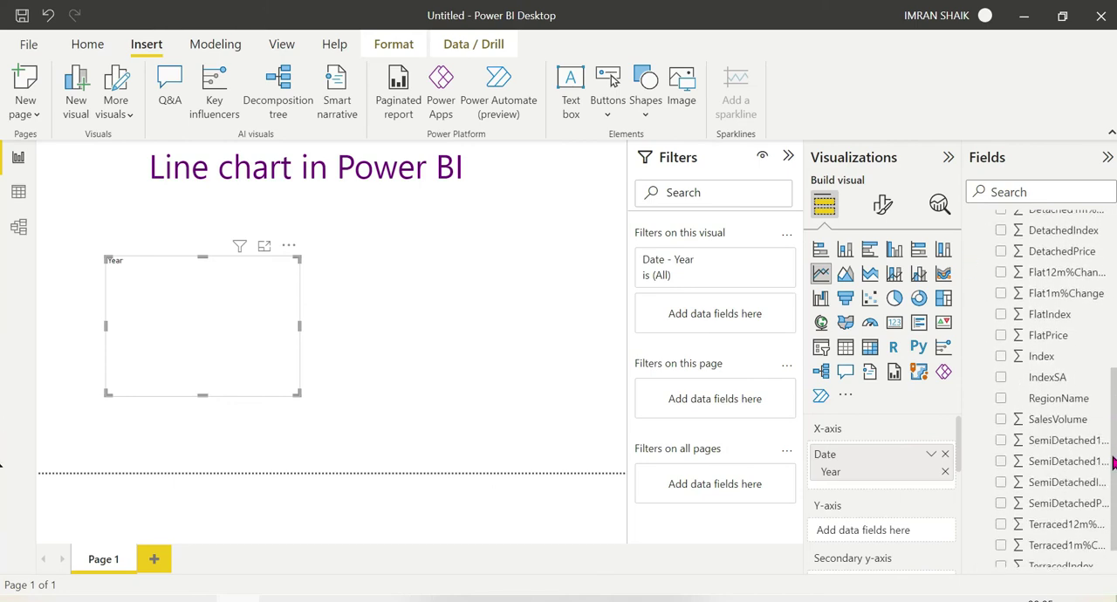
{"action": "left_click_drag", "start_coordinate": [1059, 419], "coordinate": [992, 454]}
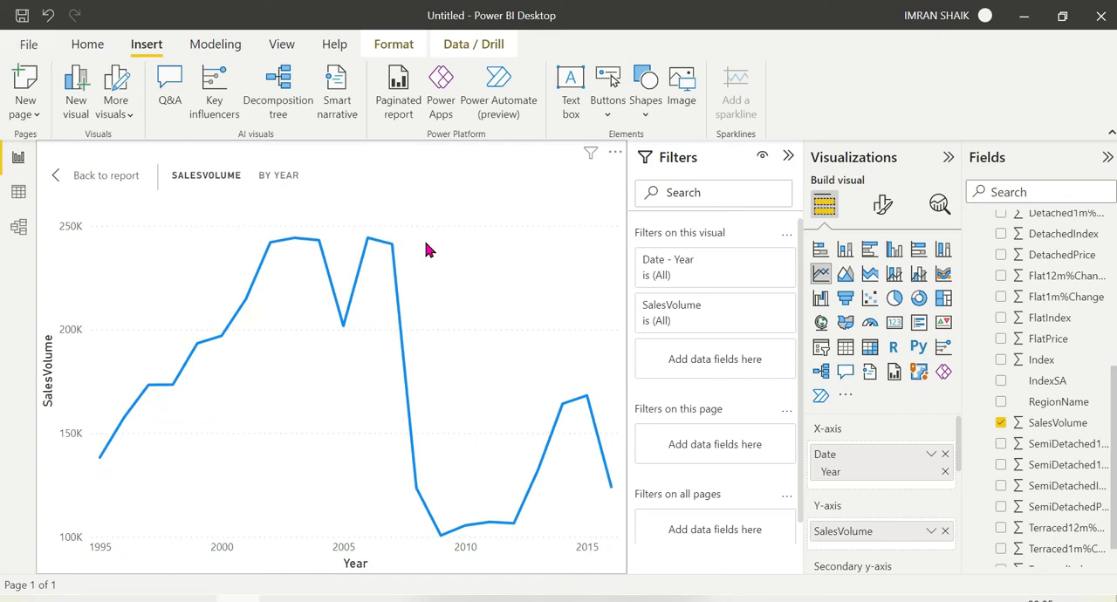
{"action": "mouse_move", "coordinate": [103, 456]}
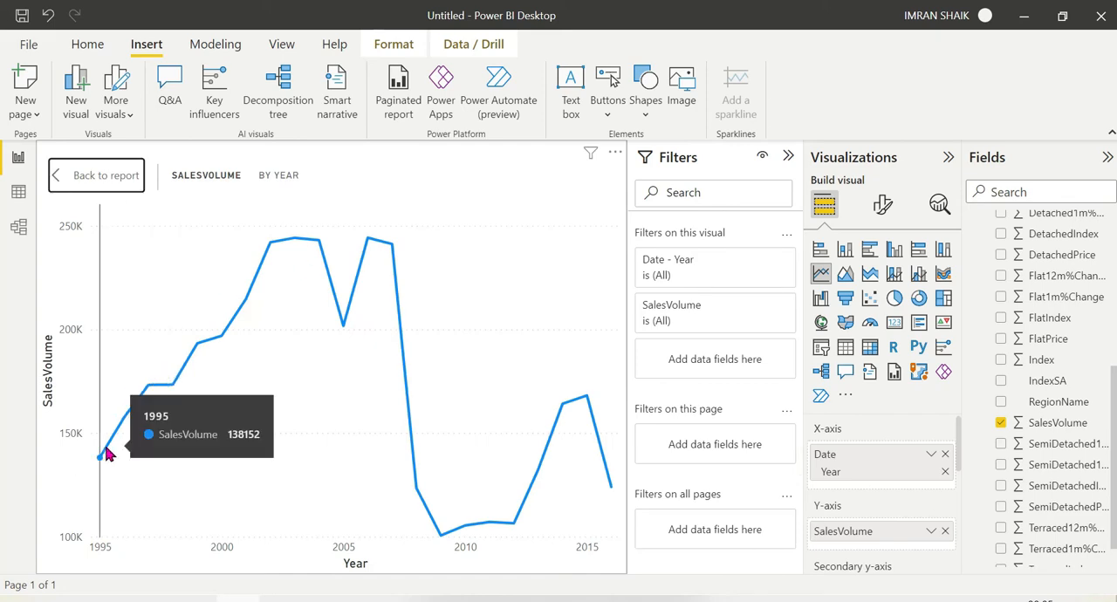
{"action": "mouse_move", "coordinate": [199, 372]}
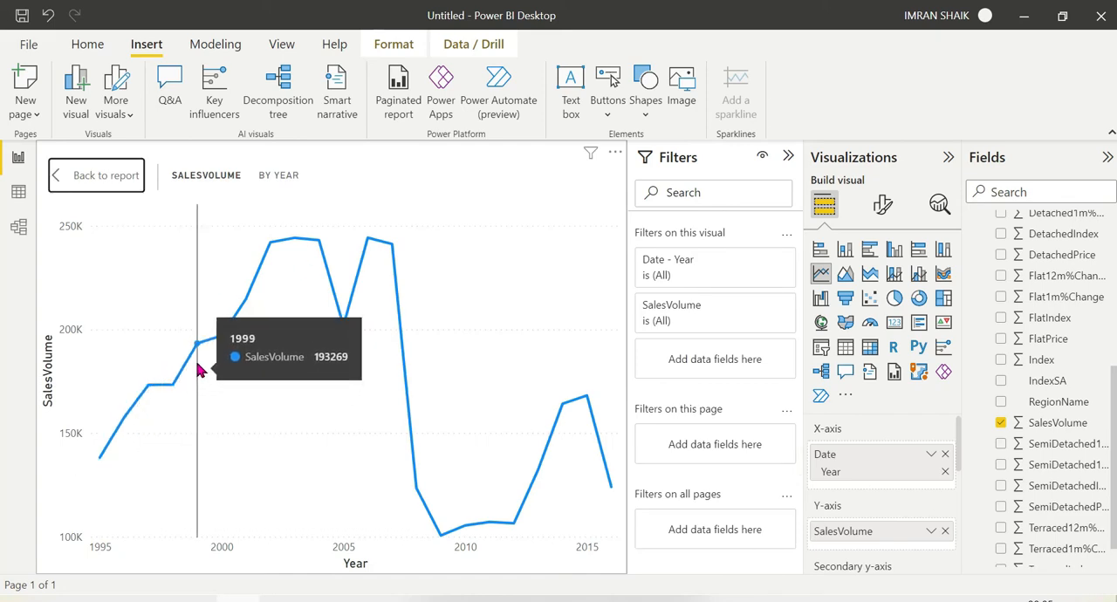
{"action": "mouse_move", "coordinate": [342, 336]}
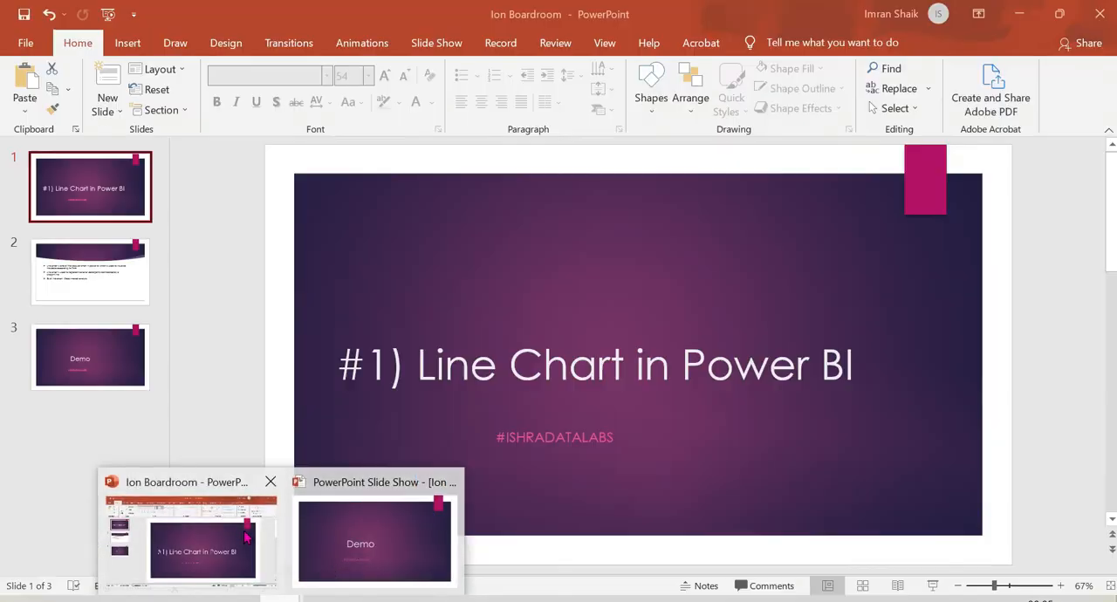
Show slide 2 describing line charts and the stock market analysis example.
{"action": "left_click", "coordinate": [90, 270]}
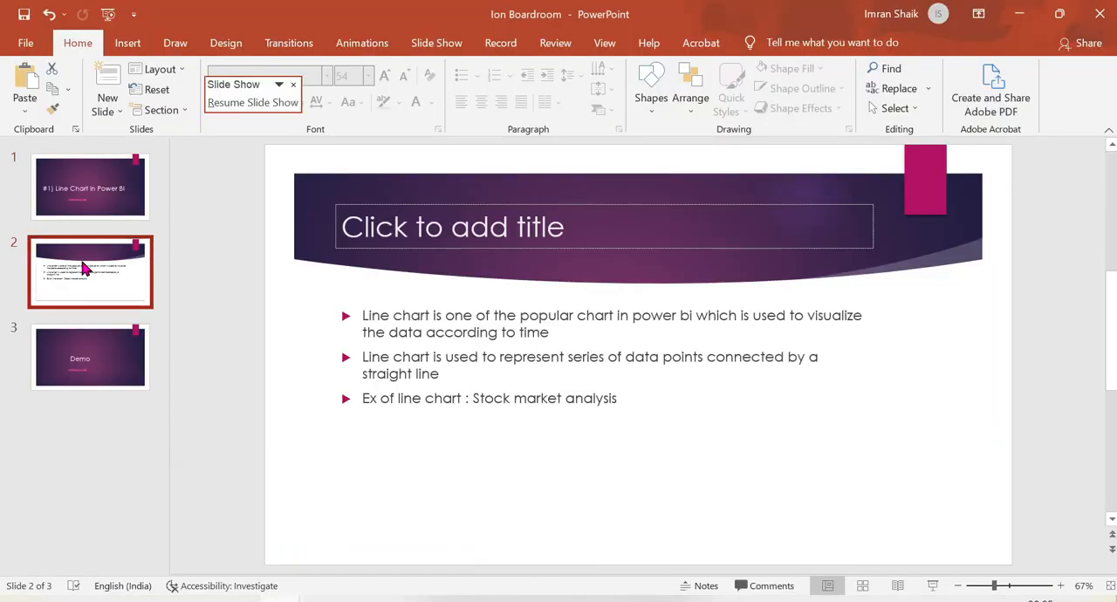
{"action": "mouse_move", "coordinate": [607, 363]}
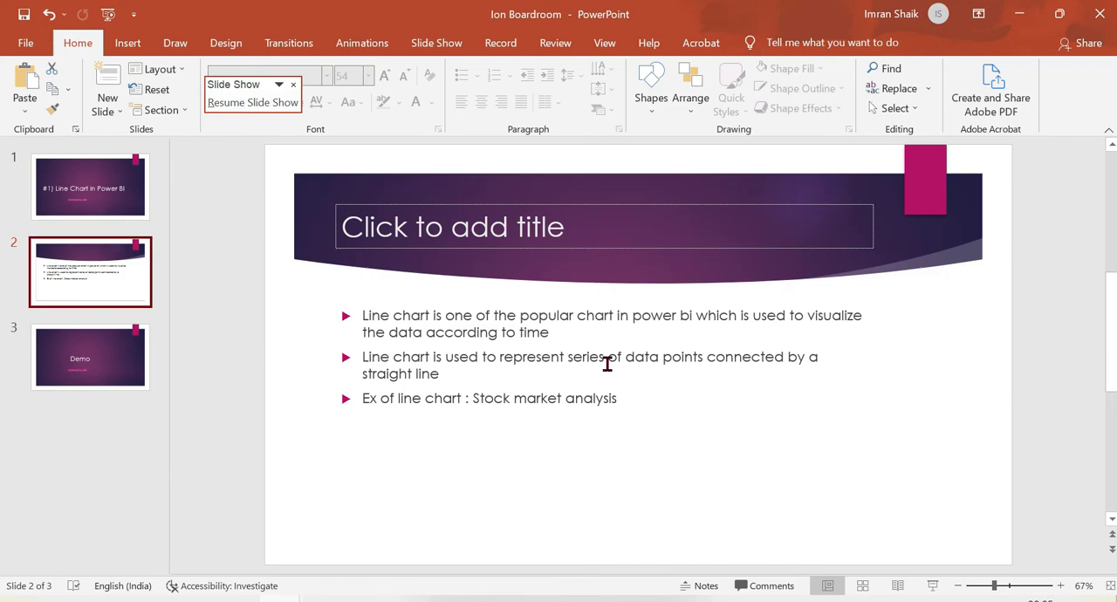
{"action": "mouse_move", "coordinate": [1037, 19]}
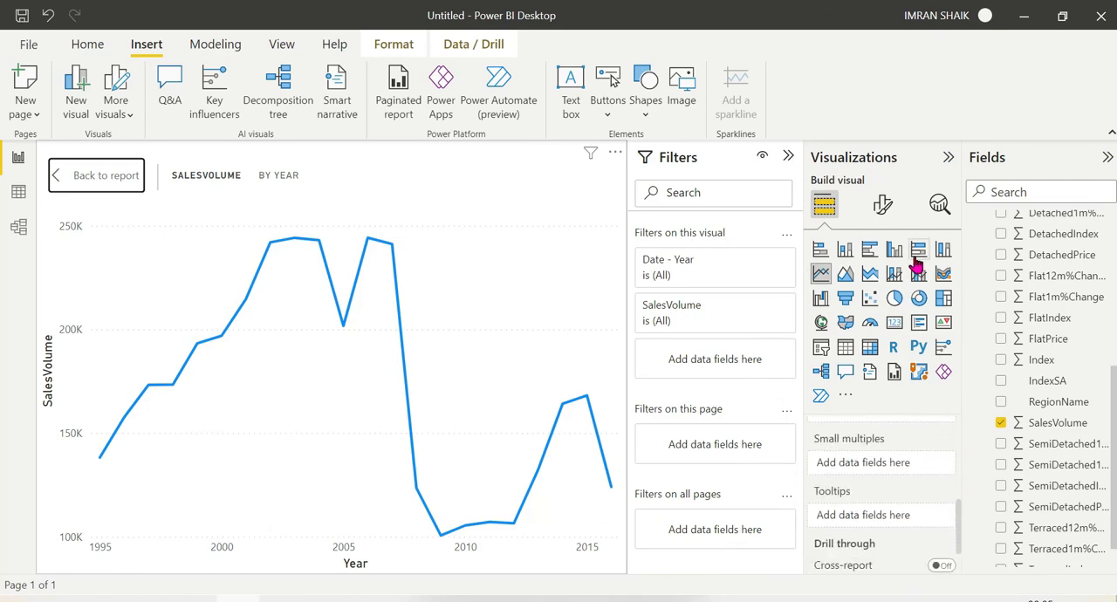
Turn Markers on for the SalesVolume by Year line in Format visual.
{"action": "left_click", "coordinate": [883, 204]}
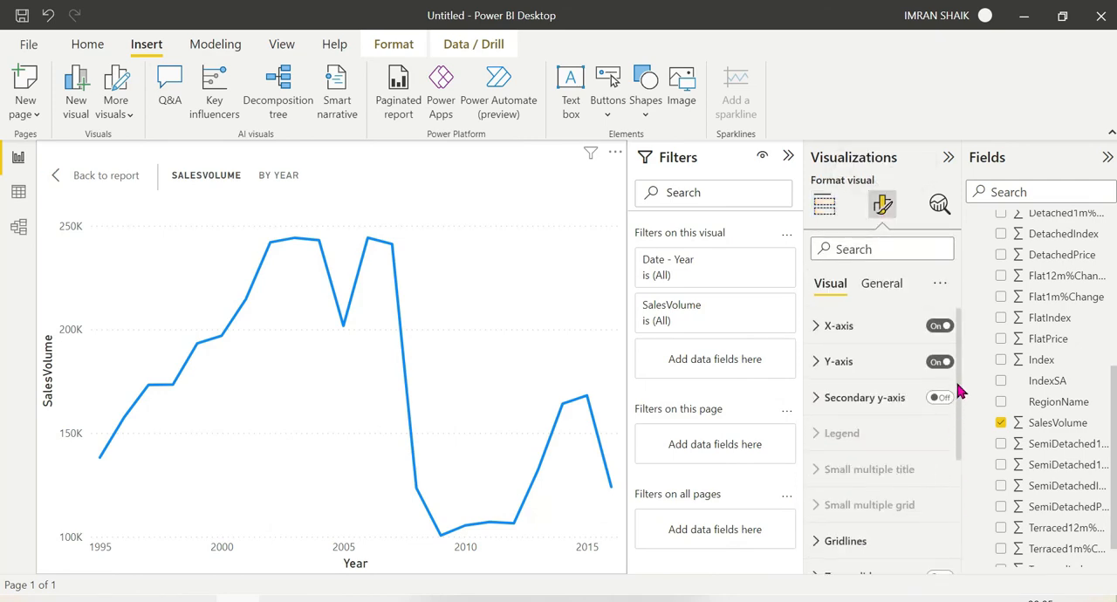
{"action": "scroll", "scroll_direction": "down", "scroll_amount": 3}
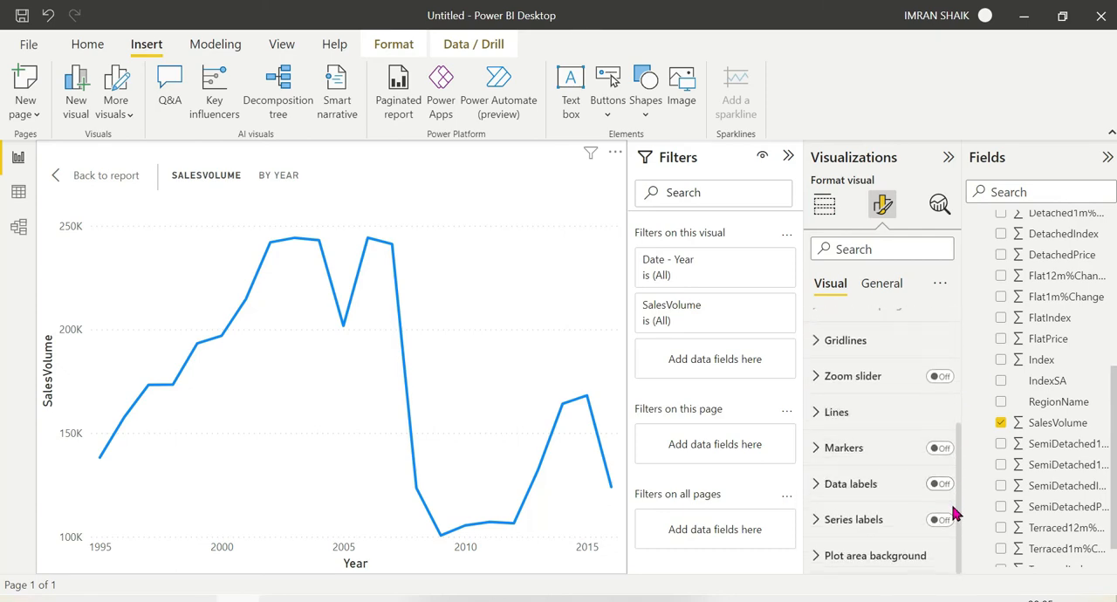
{"action": "left_click", "coordinate": [939, 447]}
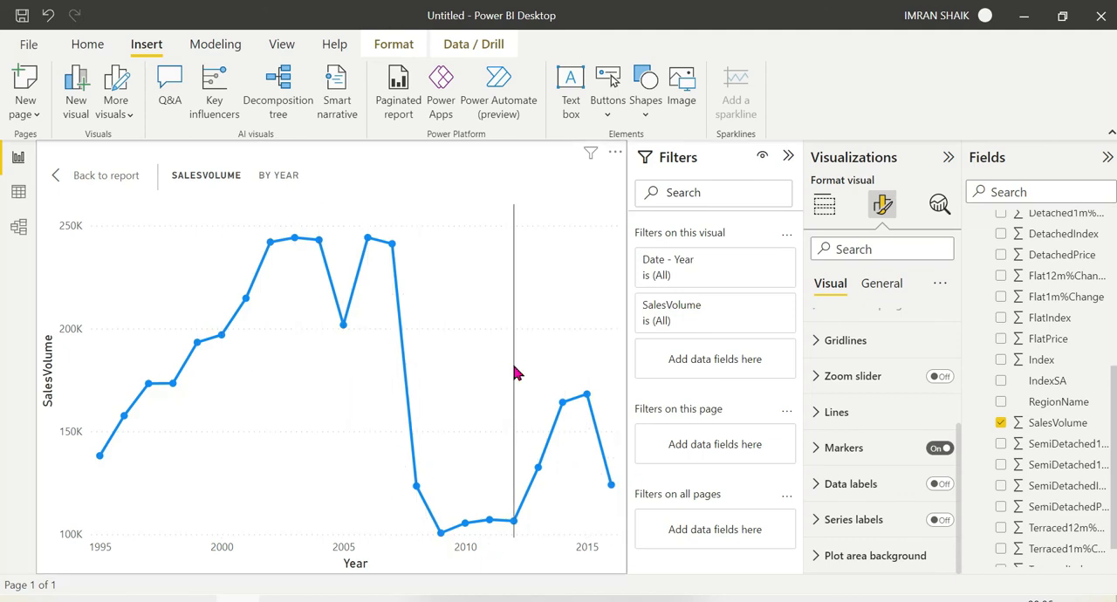
{"action": "mouse_move", "coordinate": [95, 457]}
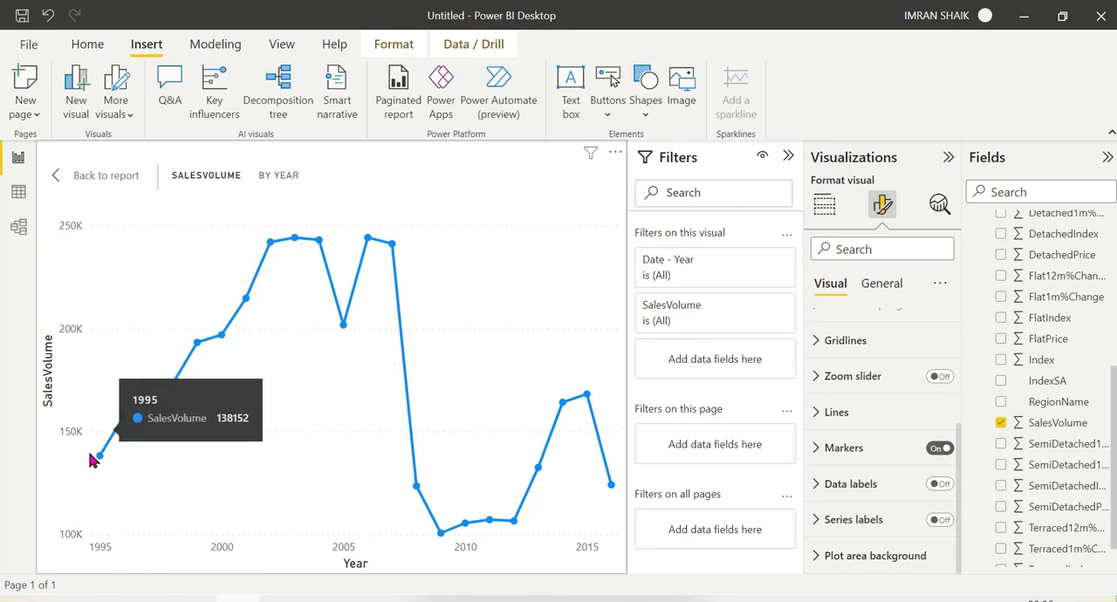
{"action": "mouse_move", "coordinate": [125, 422]}
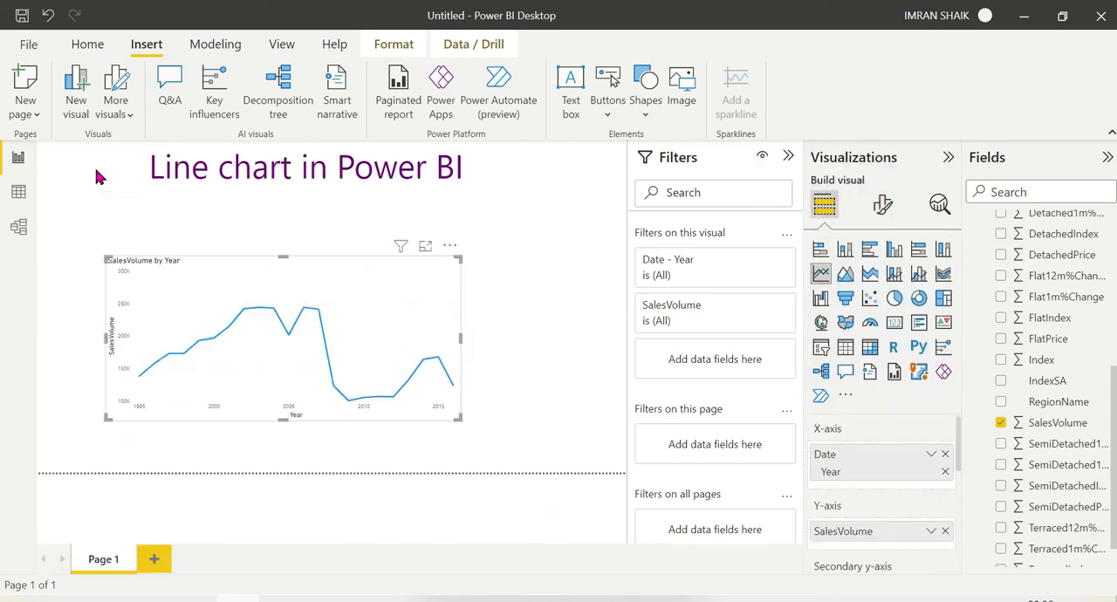
{"action": "mouse_move", "coordinate": [136, 373]}
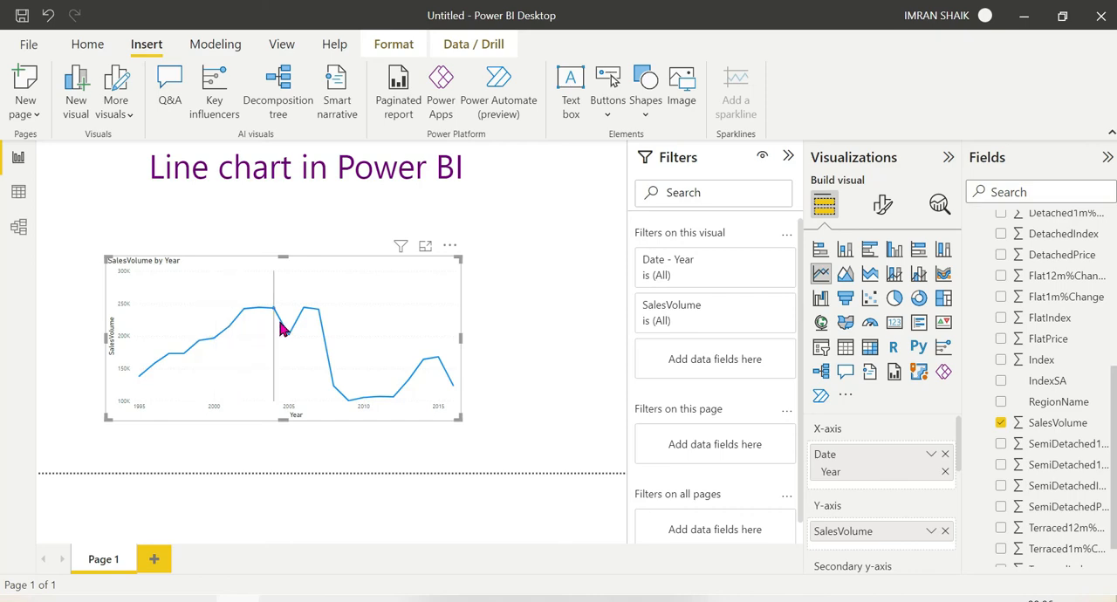
{"action": "mouse_move", "coordinate": [322, 349]}
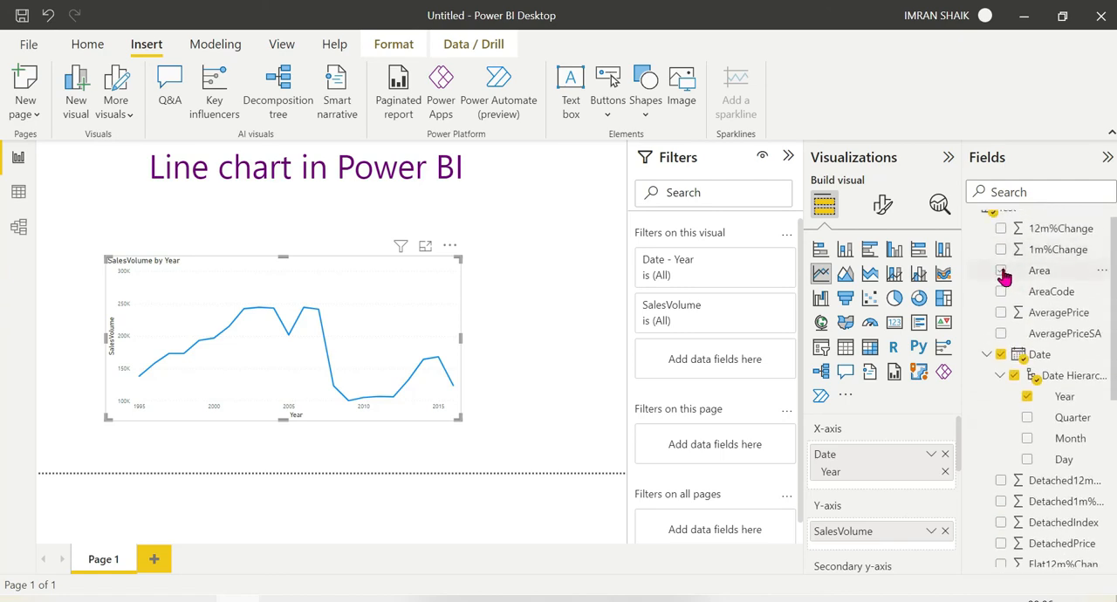
Add Area to the Legend for Midlands, North and Northwest lines and enlarge the chart.
{"action": "left_click", "coordinate": [1003, 271]}
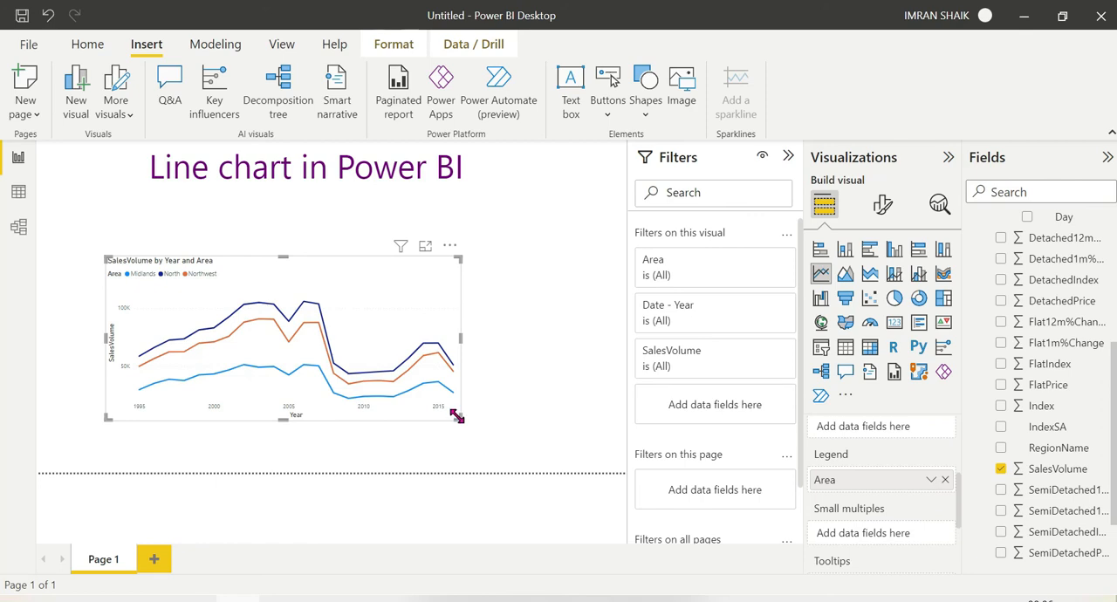
{"action": "left_click_drag", "start_coordinate": [457, 417], "coordinate": [569, 433]}
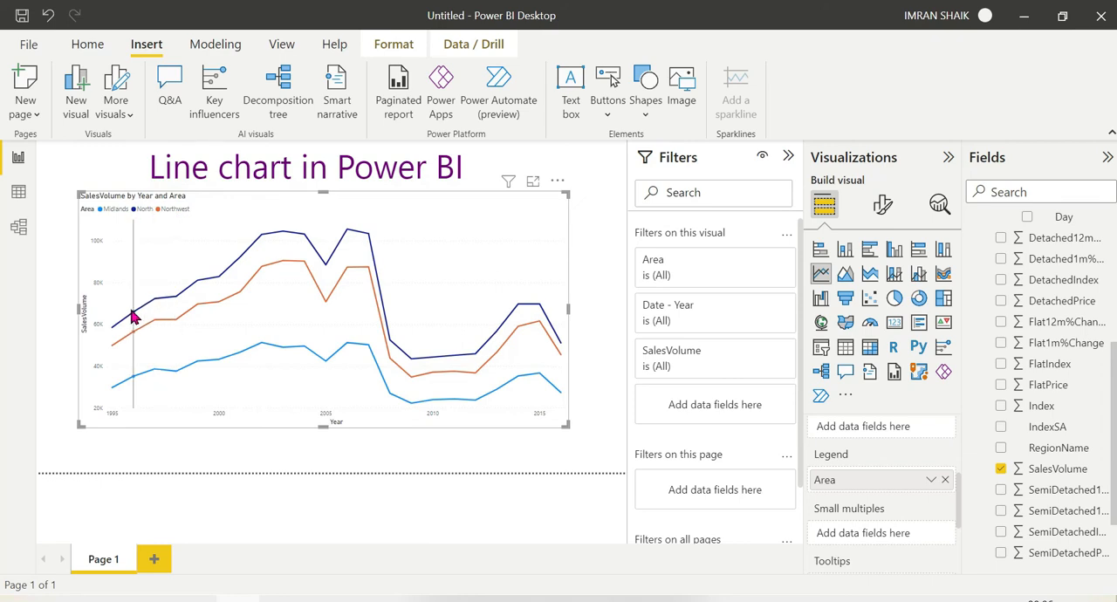
{"action": "mouse_move", "coordinate": [299, 253]}
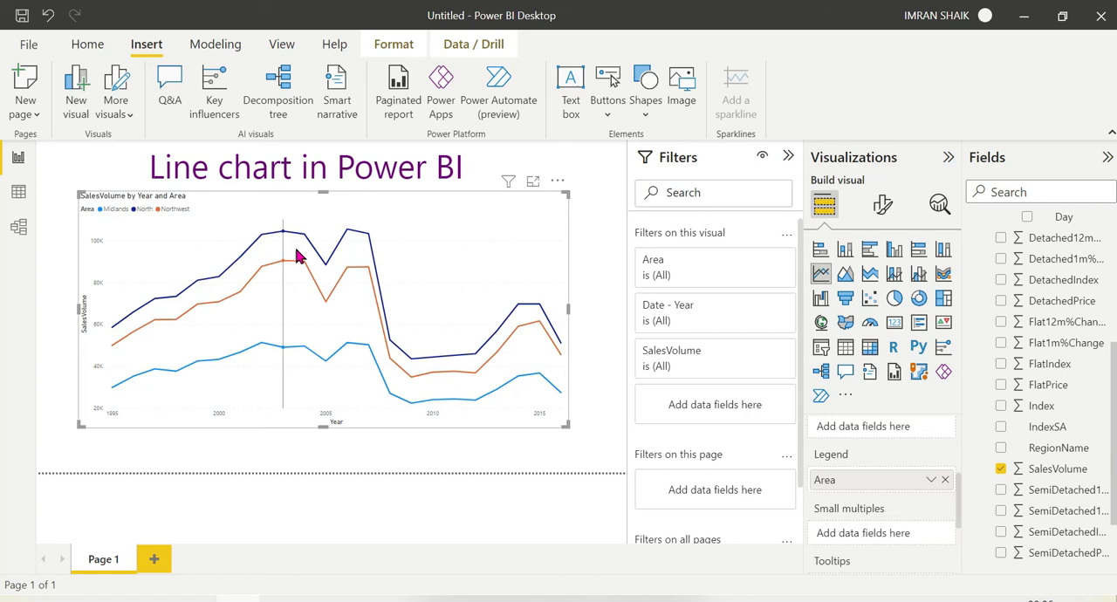
{"action": "mouse_move", "coordinate": [330, 266]}
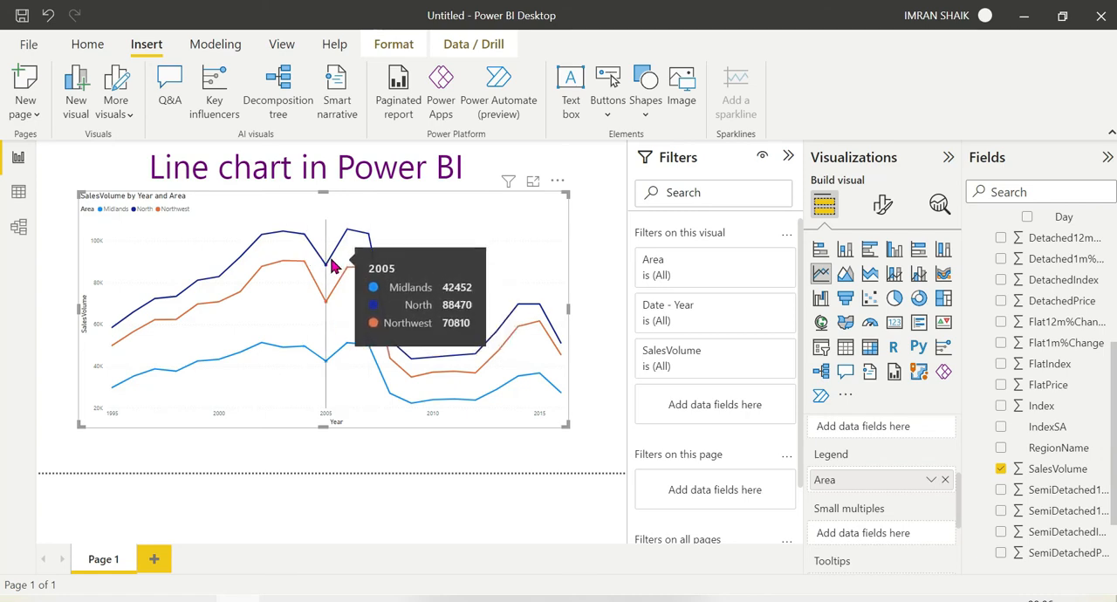
{"action": "mouse_move", "coordinate": [328, 261]}
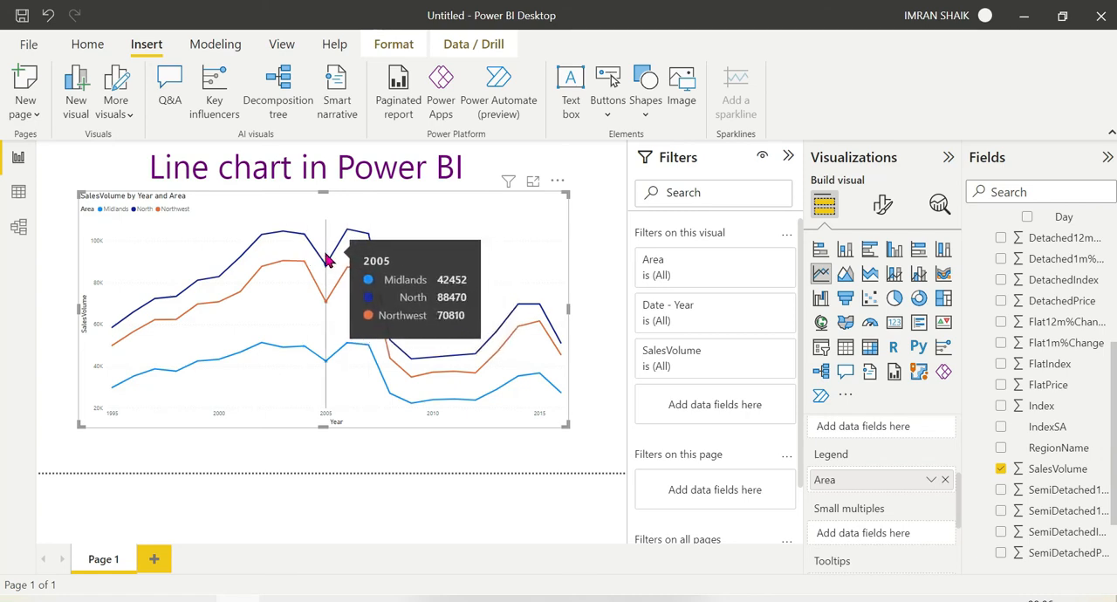
{"action": "mouse_move", "coordinate": [181, 283]}
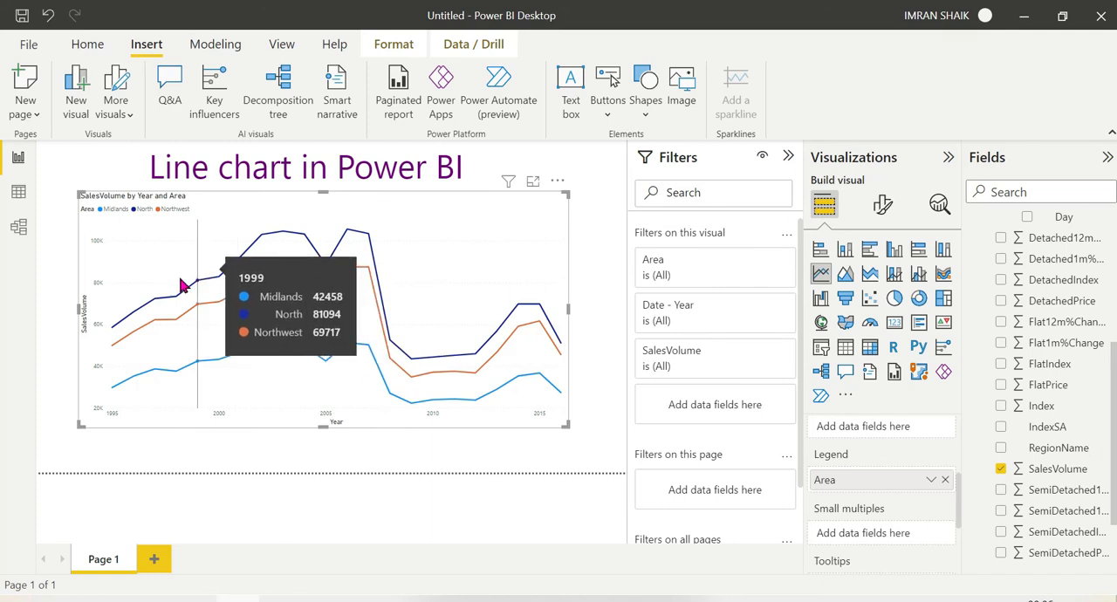
{"action": "mouse_move", "coordinate": [122, 385]}
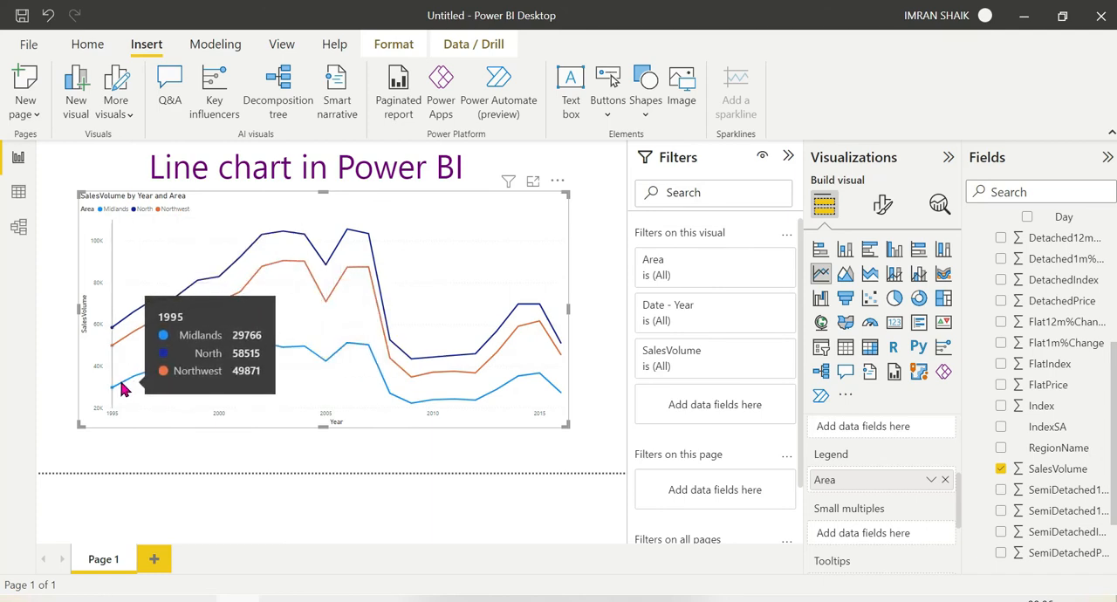
{"action": "mouse_move", "coordinate": [537, 346]}
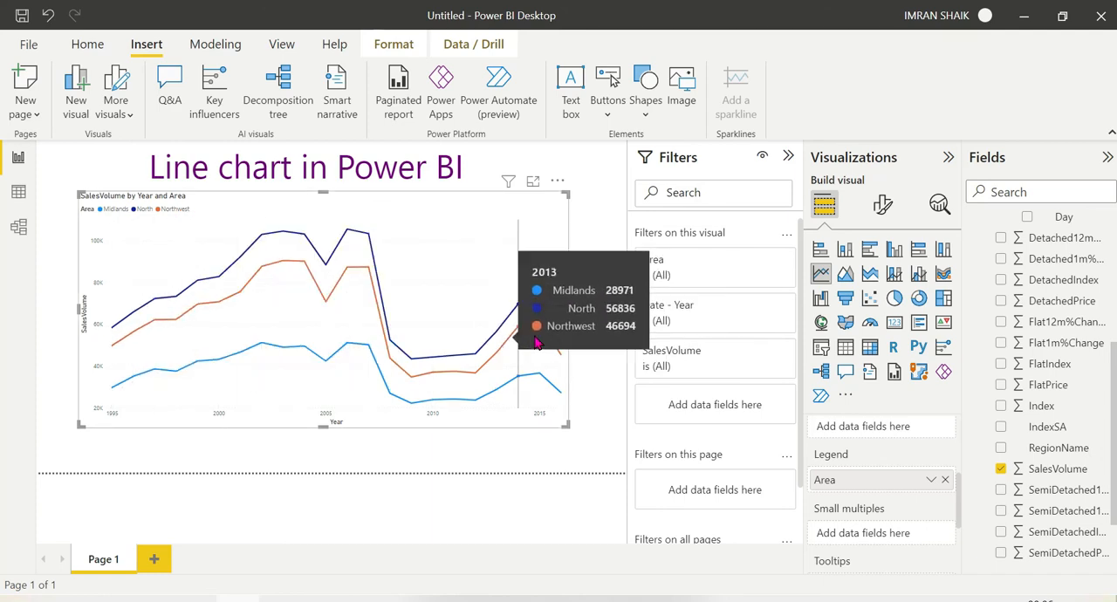
{"action": "mouse_move", "coordinate": [122, 282]}
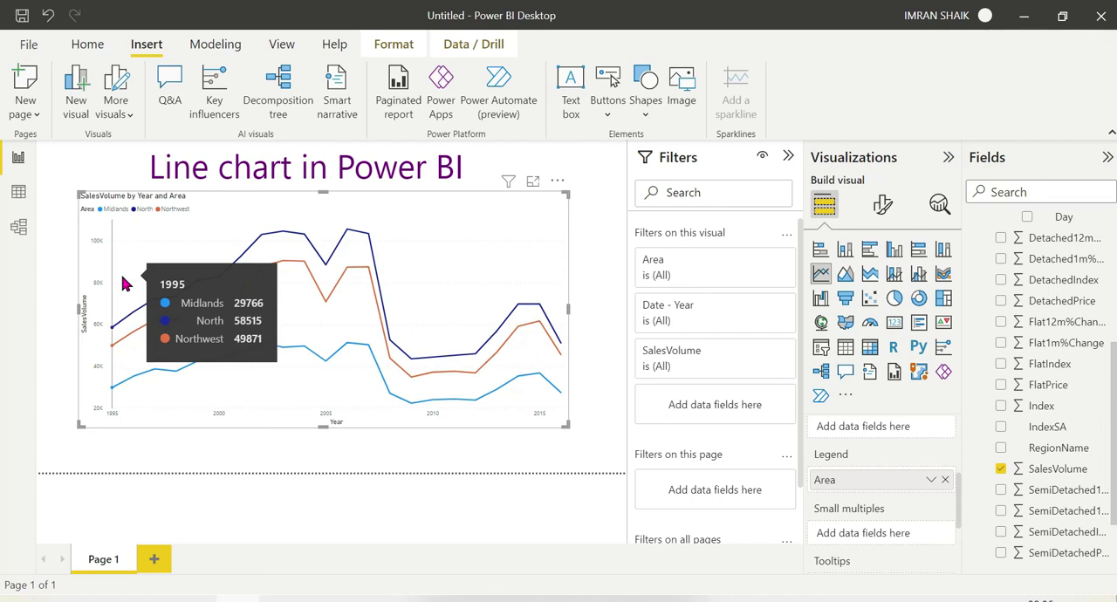
{"action": "mouse_move", "coordinate": [934, 468]}
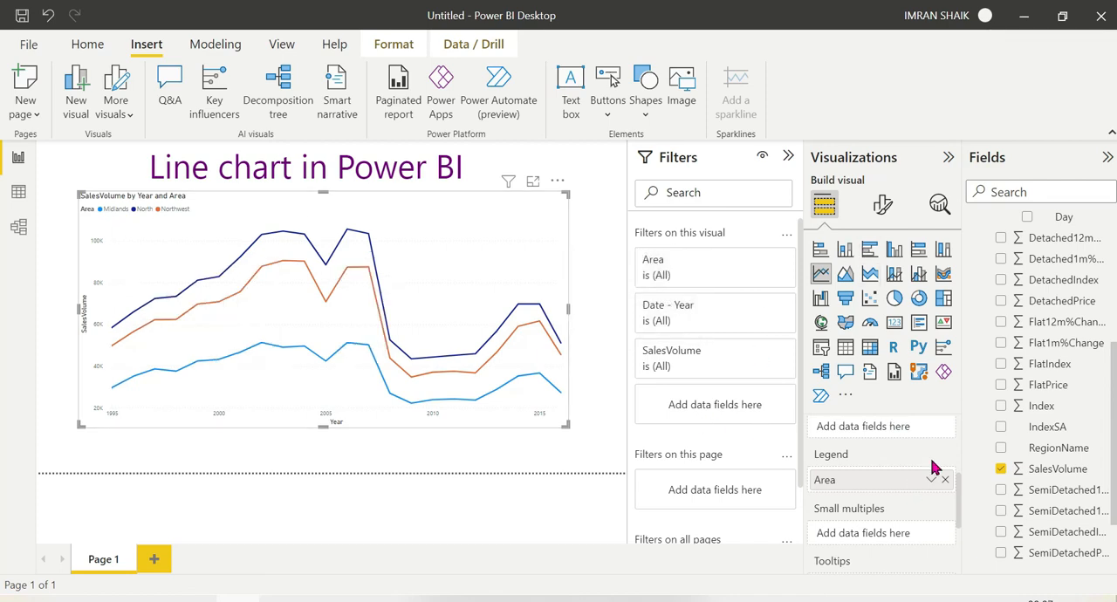
{"action": "mouse_move", "coordinate": [881, 206]}
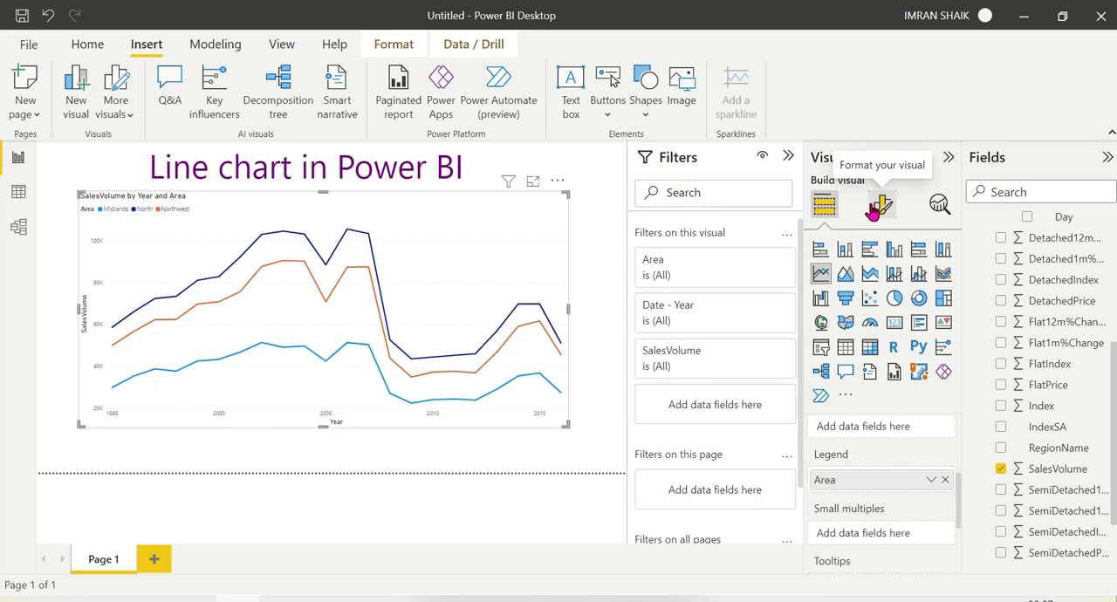
Turn Data labels on so yearly SalesVolume values appear on the three Area lines.
{"action": "left_click", "coordinate": [882, 204]}
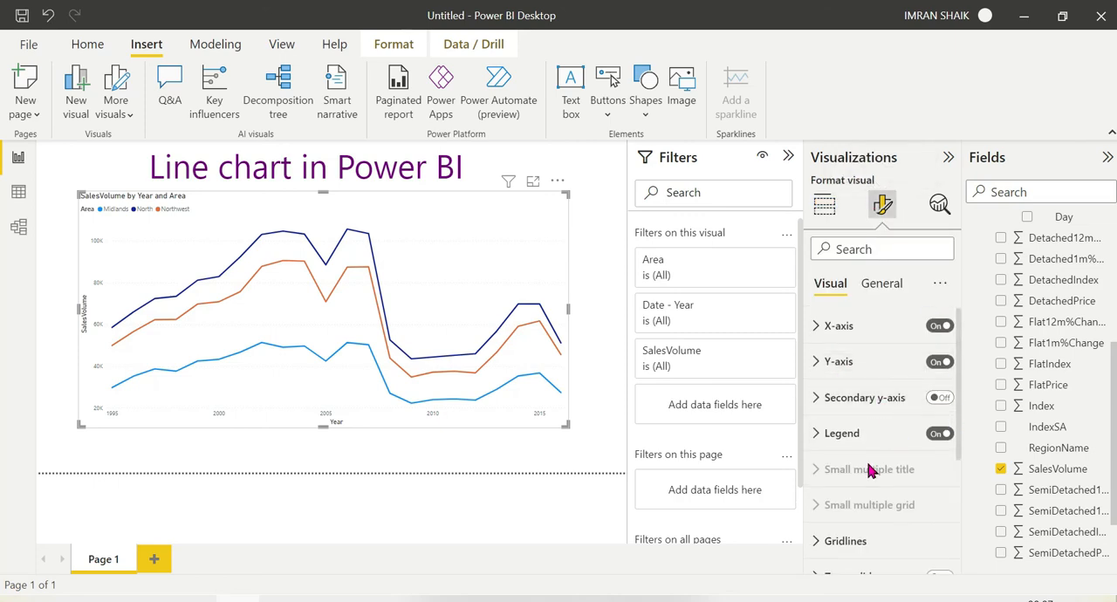
{"action": "scroll", "scroll_direction": "down", "scroll_amount": 3}
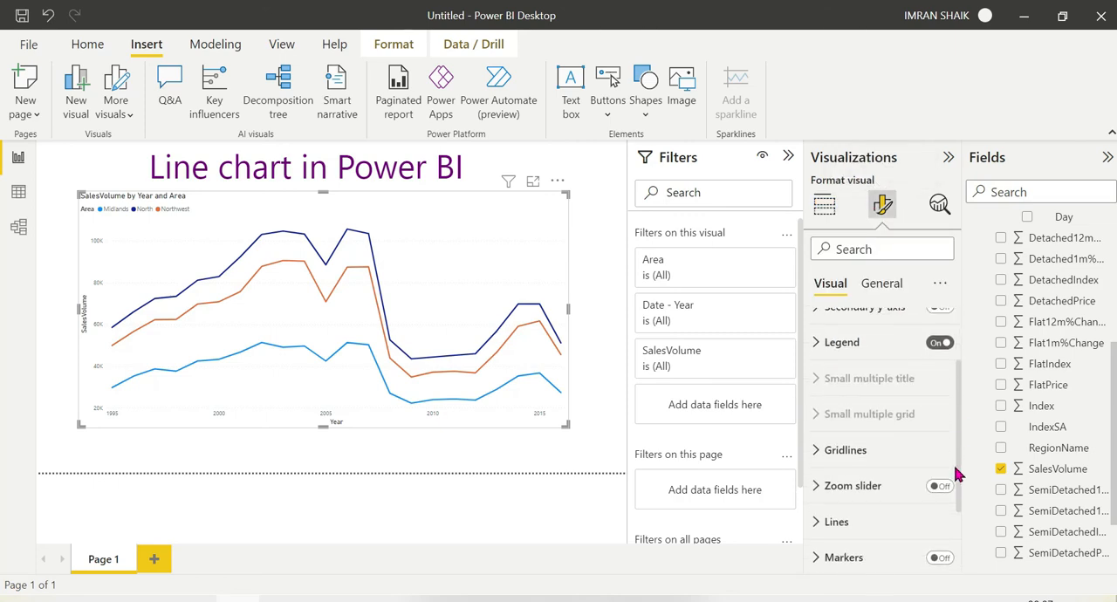
{"action": "scroll", "scroll_direction": "down", "scroll_amount": 3}
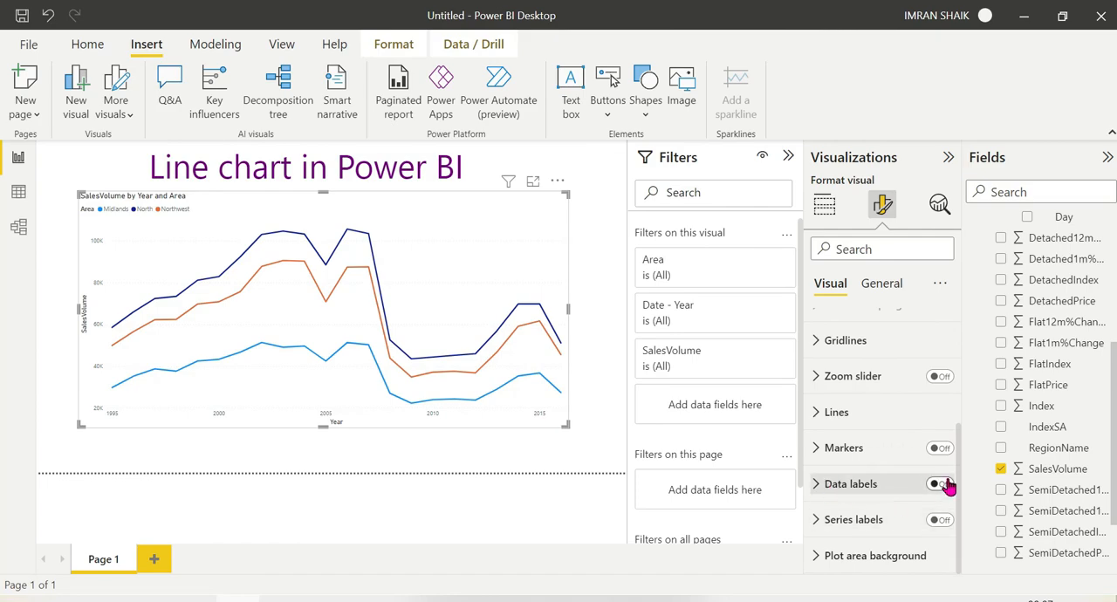
{"action": "left_click", "coordinate": [939, 483]}
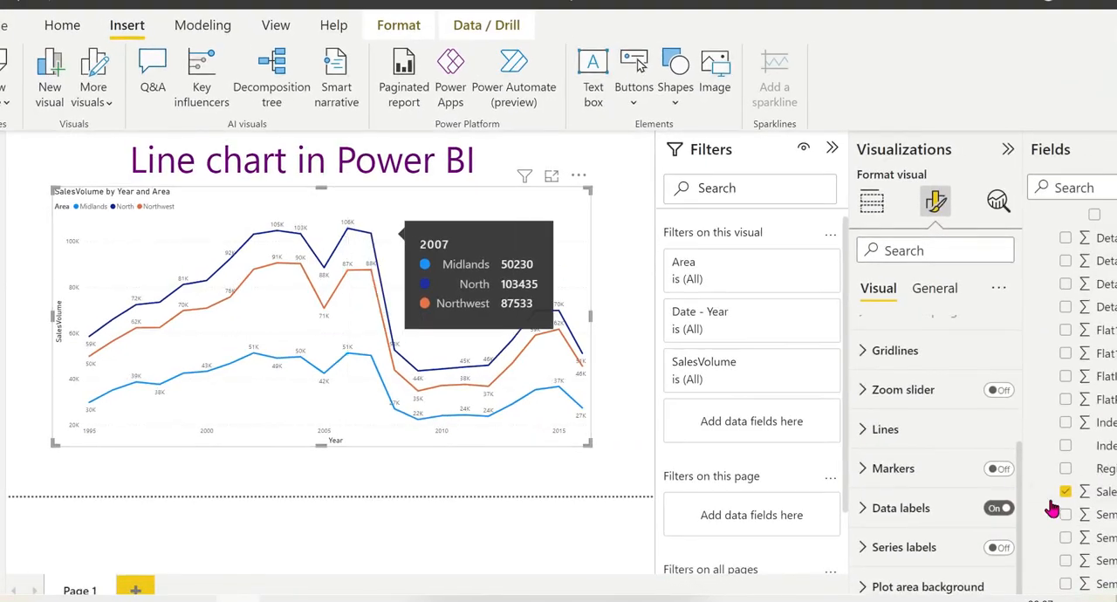
{"action": "left_click", "coordinate": [999, 548]}
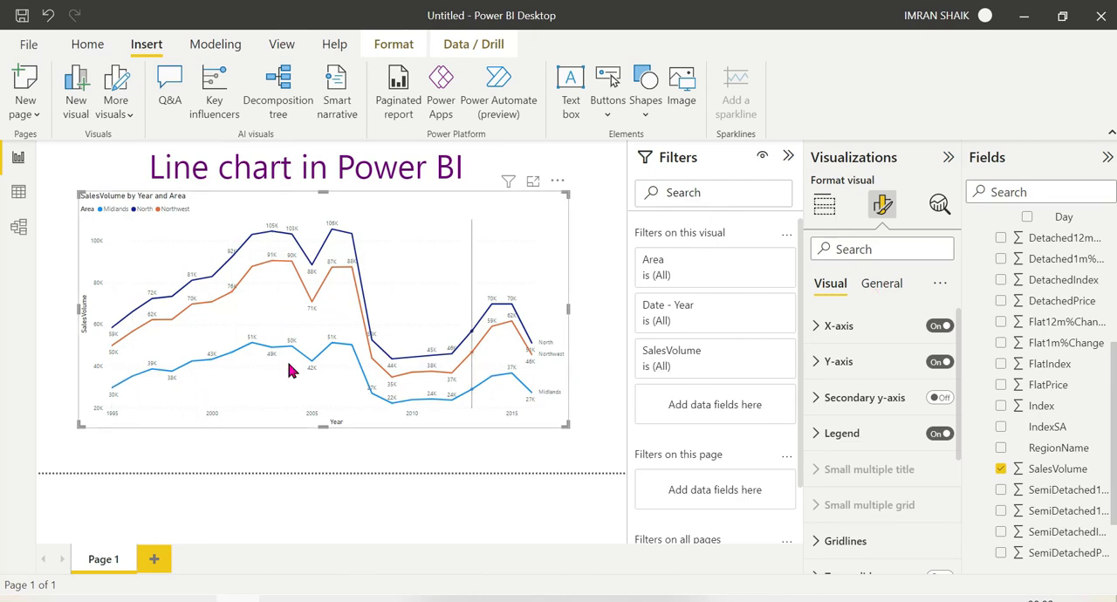
{"action": "mouse_move", "coordinate": [468, 408]}
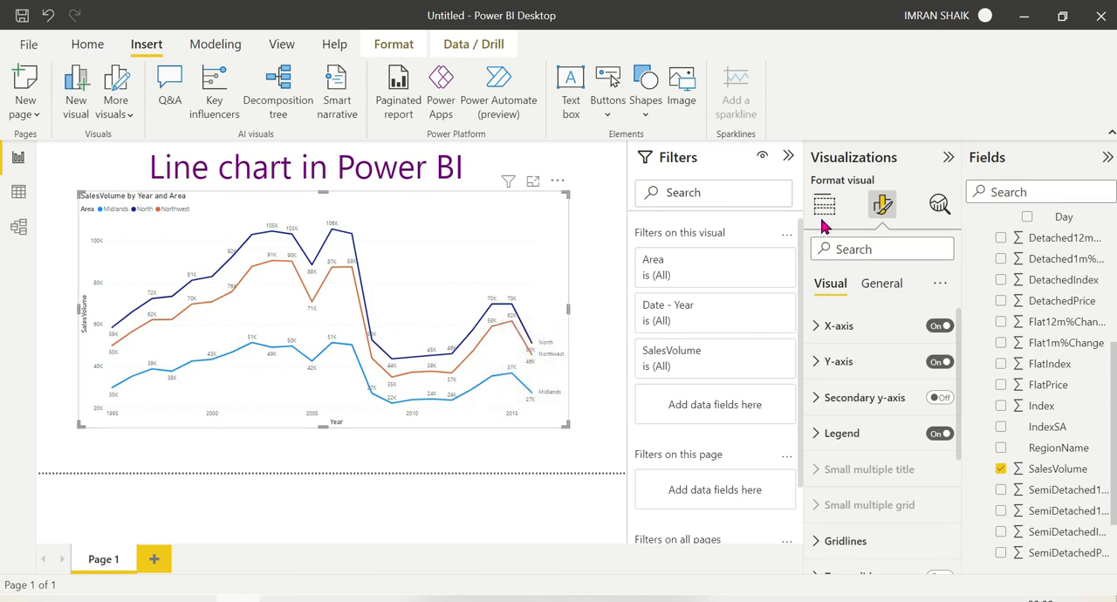
Return to Build visual showing Year on axis and SalesVolume as values.
{"action": "left_click", "coordinate": [824, 204]}
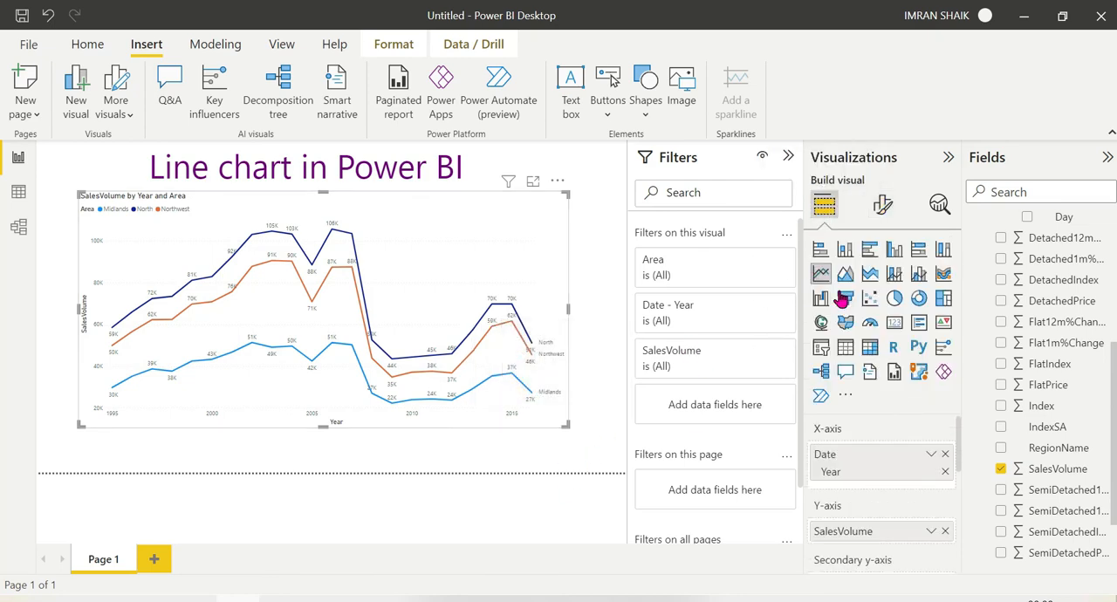
{"action": "mouse_move", "coordinate": [859, 339]}
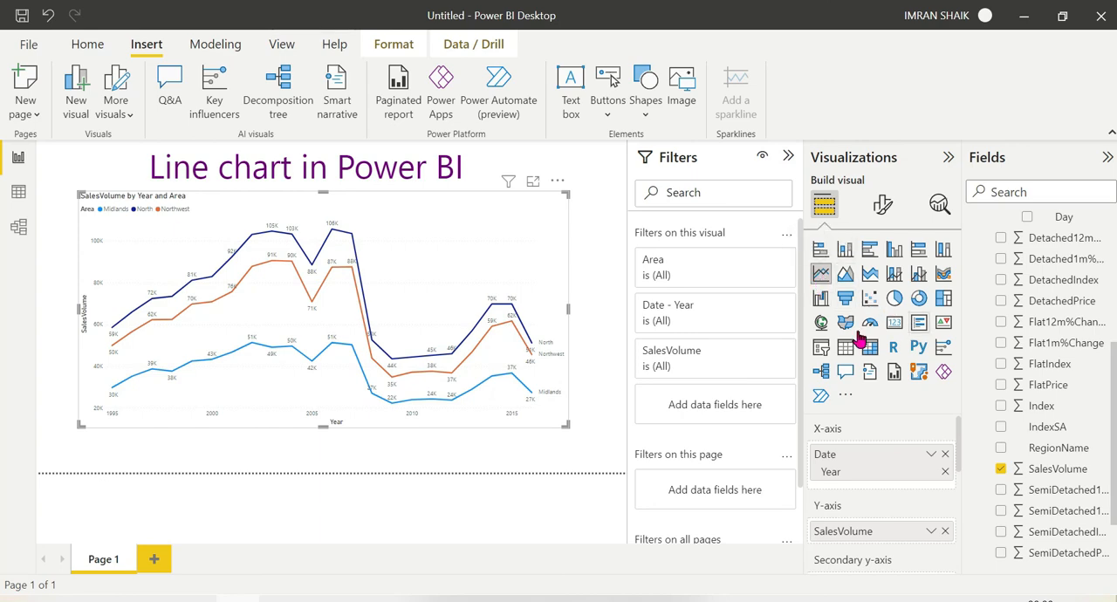